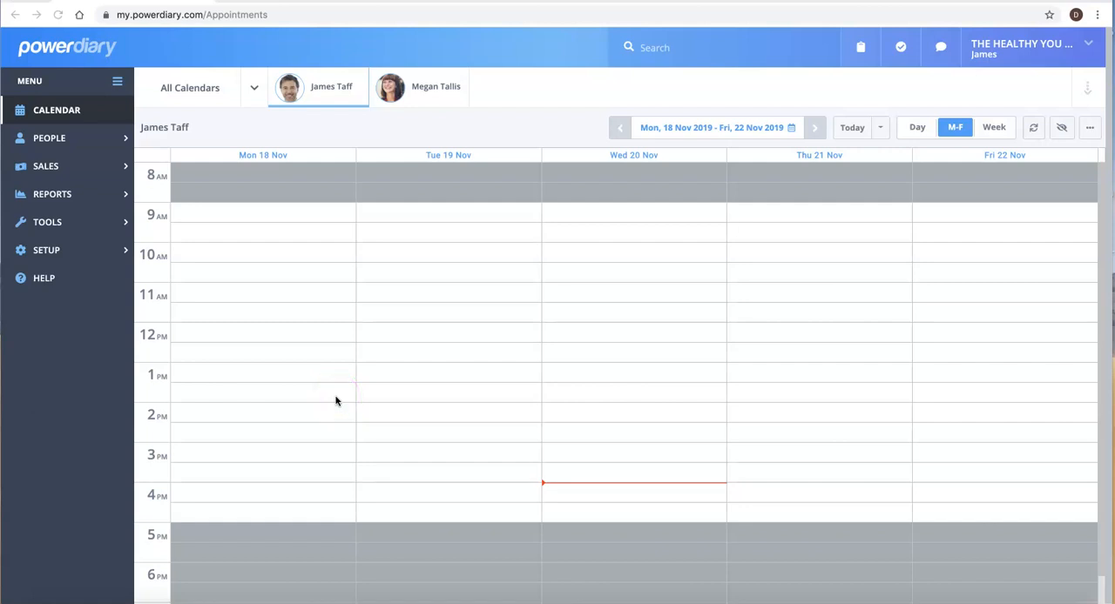
Start a new appointment in Tuesday 19 November's 10:30 slot and choose to add a new client
{"action": "left_click", "coordinate": [359, 376]}
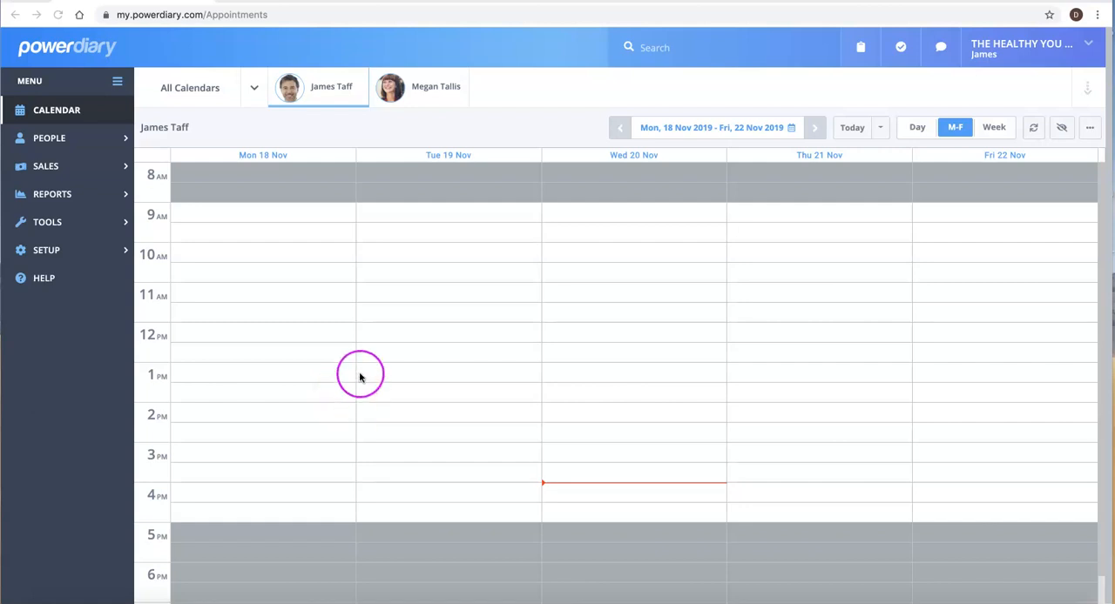
{"action": "mouse_move", "coordinate": [383, 348]}
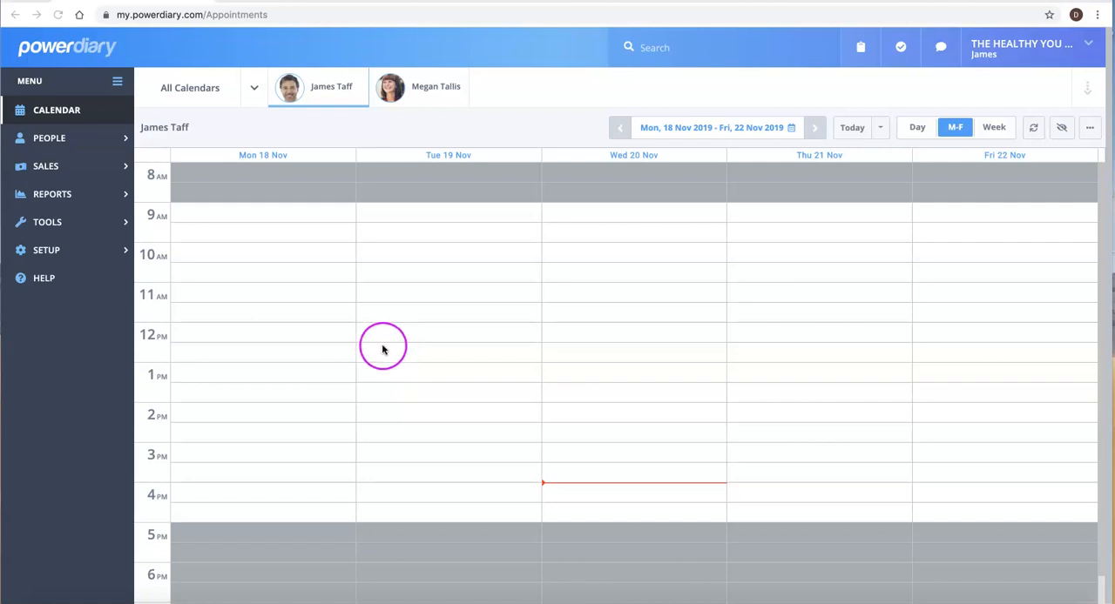
{"action": "mouse_move", "coordinate": [401, 340]}
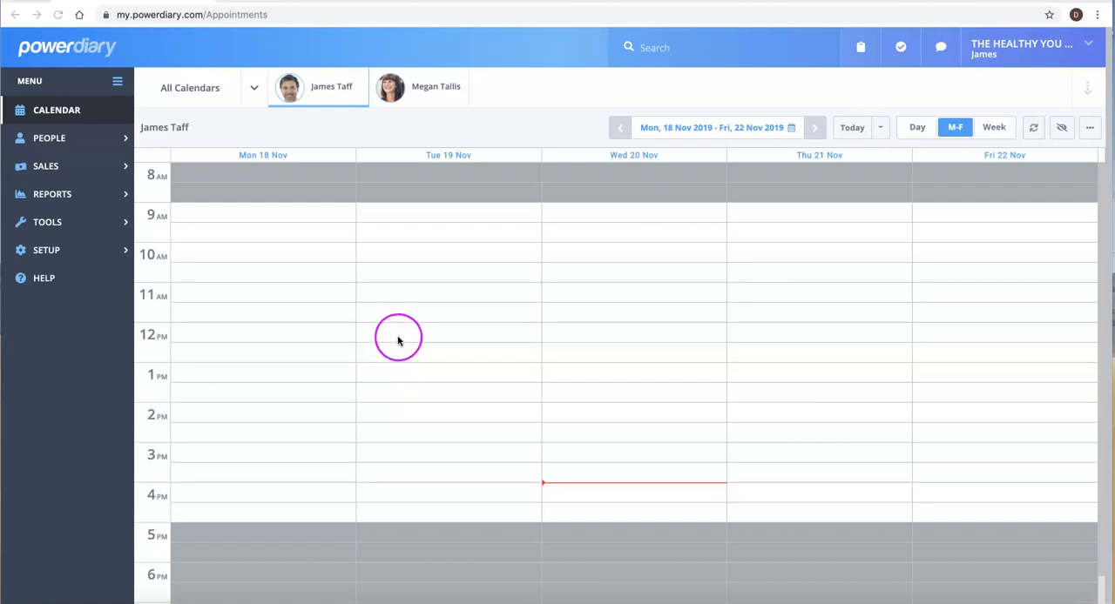
{"action": "mouse_move", "coordinate": [397, 331]}
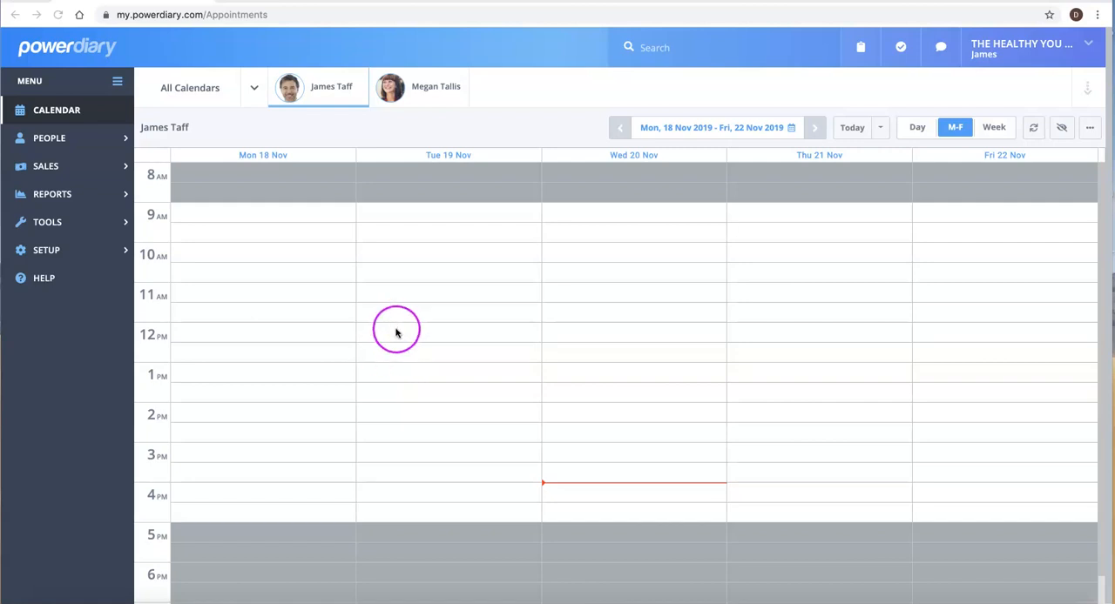
{"action": "mouse_move", "coordinate": [406, 328]}
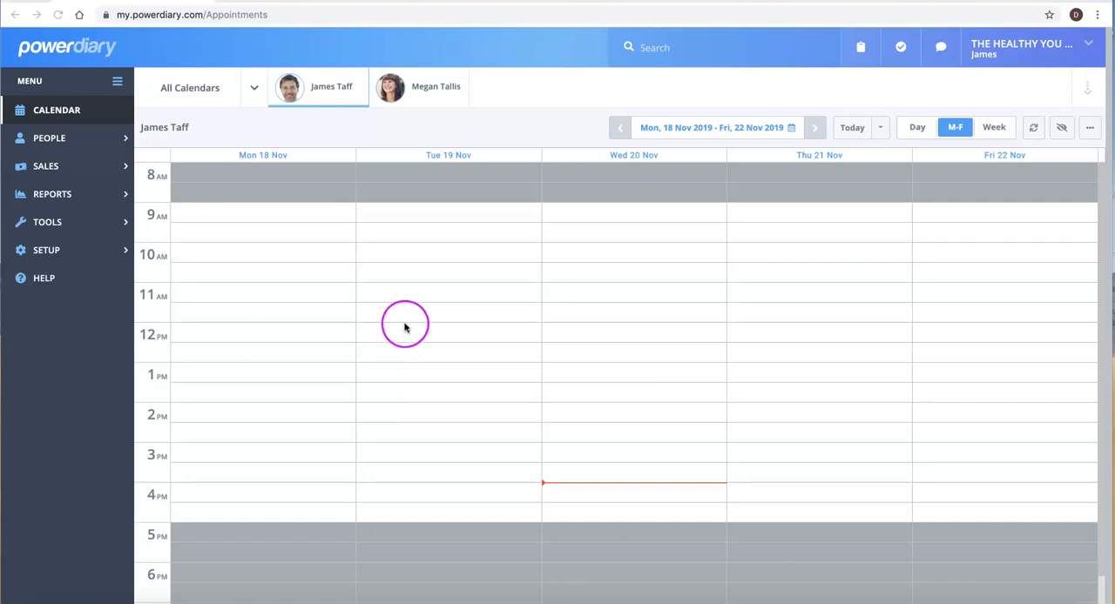
{"action": "mouse_move", "coordinate": [404, 272]}
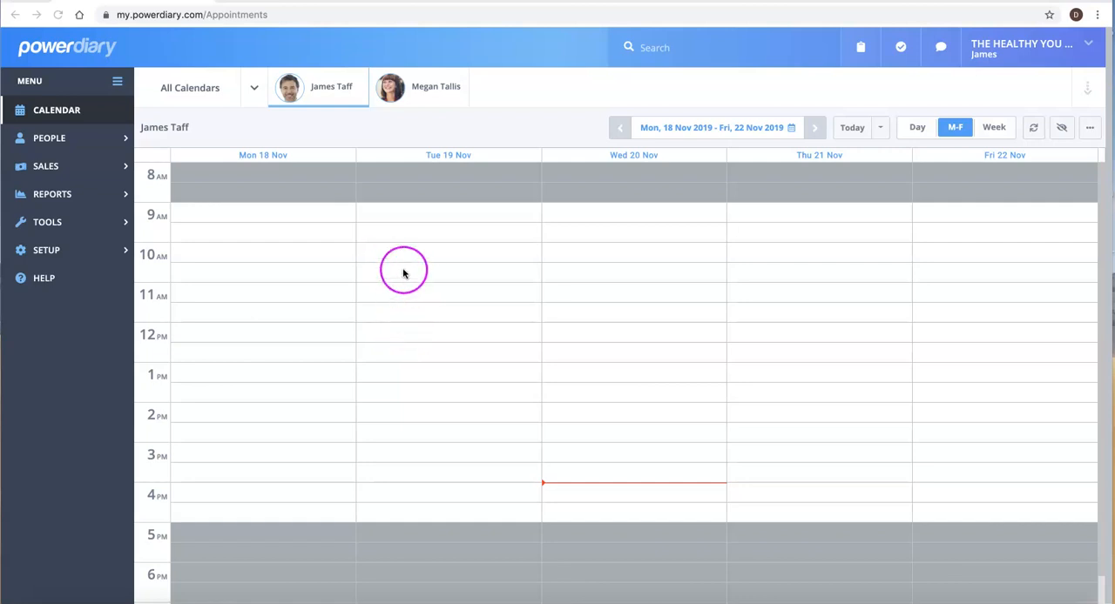
{"action": "mouse_move", "coordinate": [415, 275]}
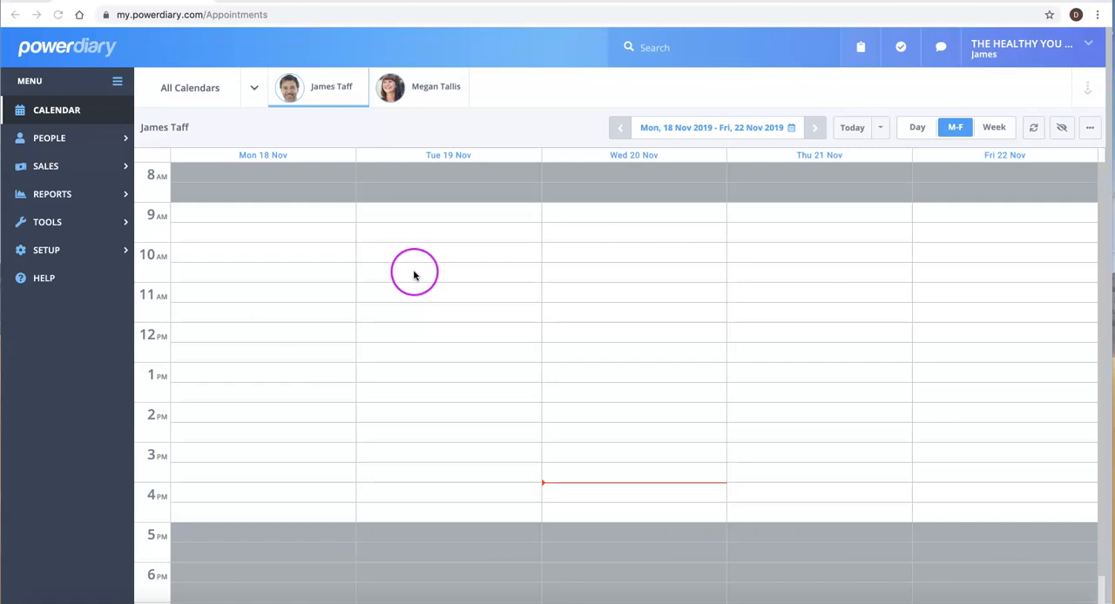
{"action": "left_click", "coordinate": [415, 272]}
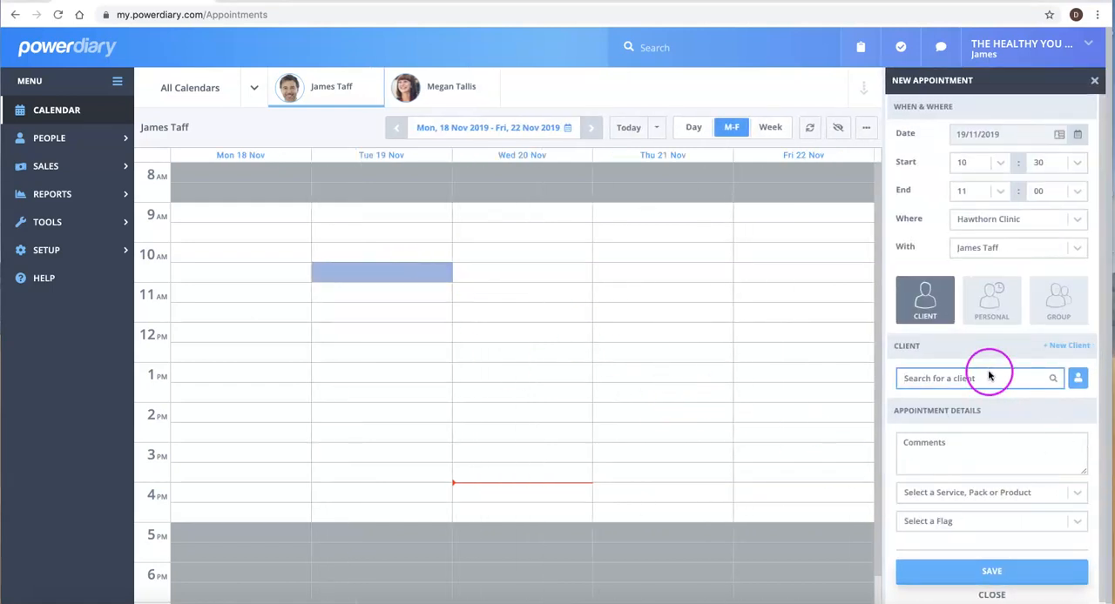
{"action": "mouse_move", "coordinate": [979, 380]}
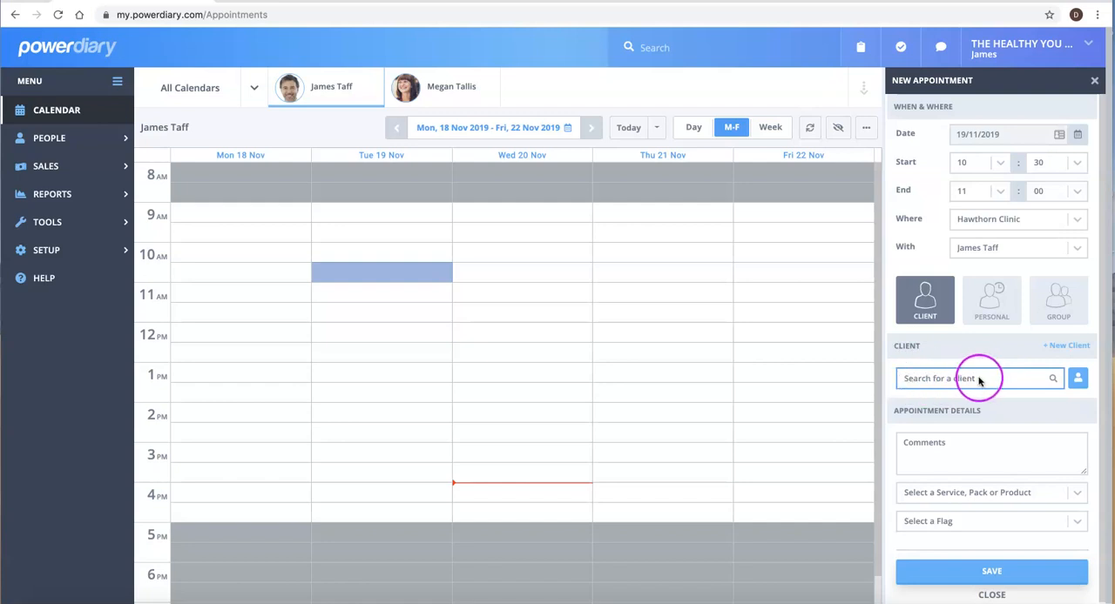
{"action": "left_click", "coordinate": [1064, 347]}
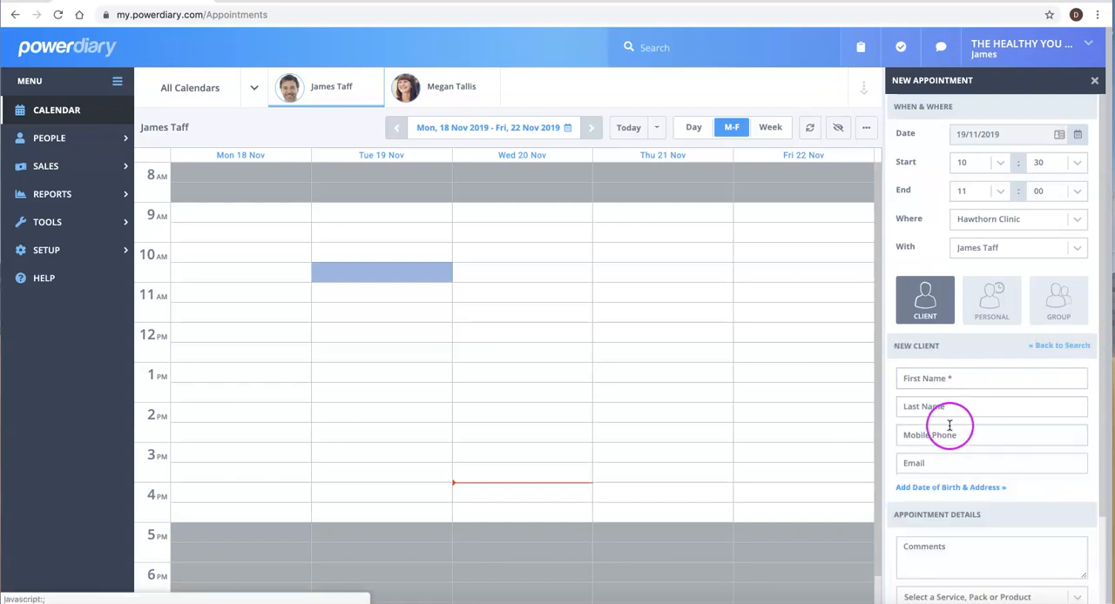
{"action": "left_click", "coordinate": [991, 380]}
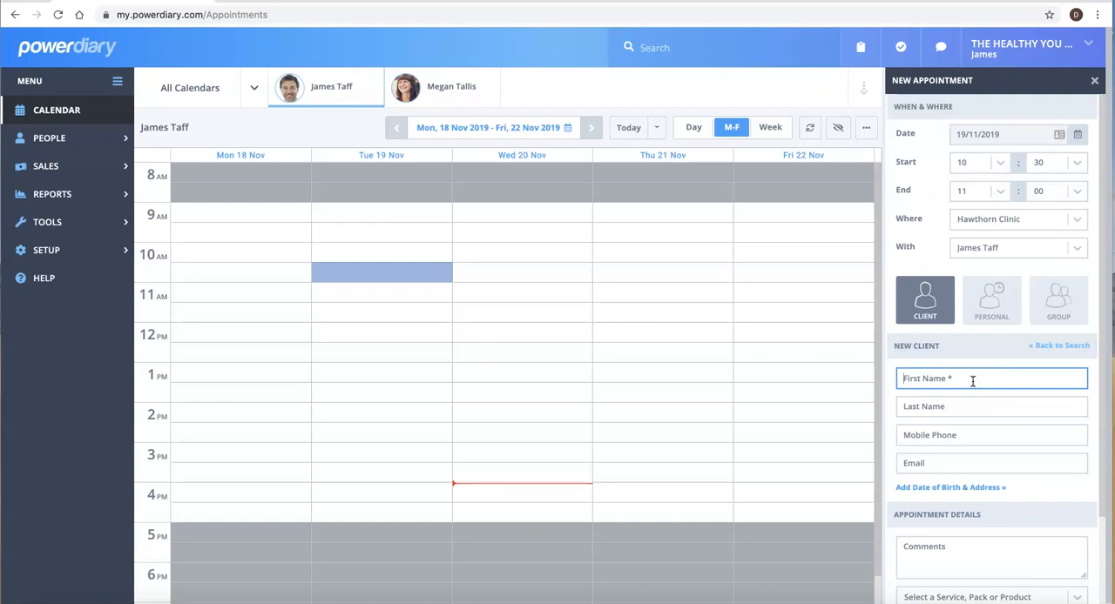
{"action": "type", "text": "Alice"}
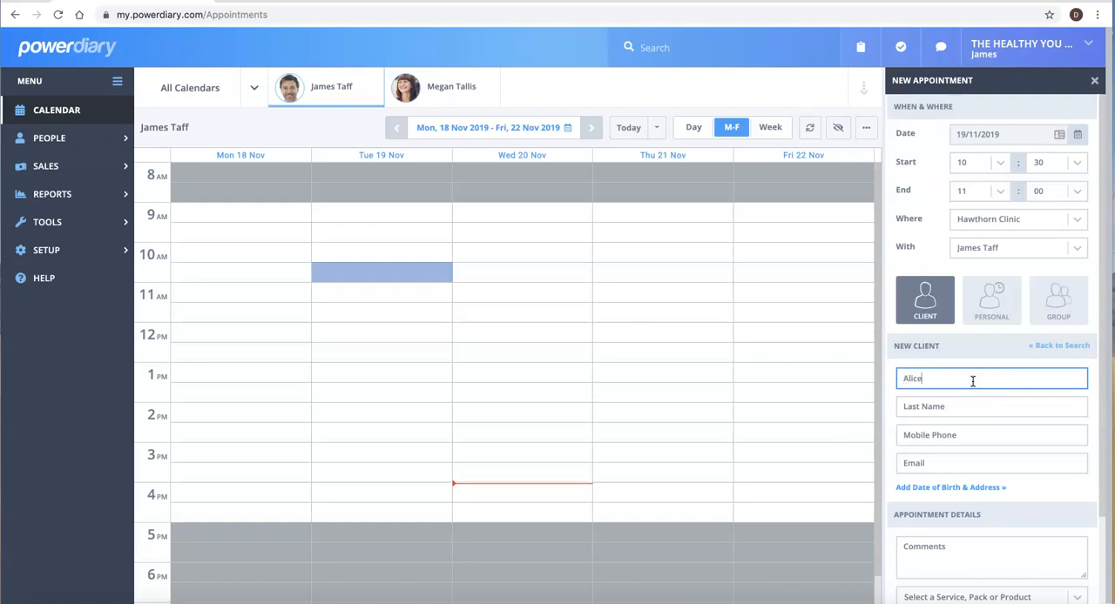
{"action": "left_click", "coordinate": [991, 408]}
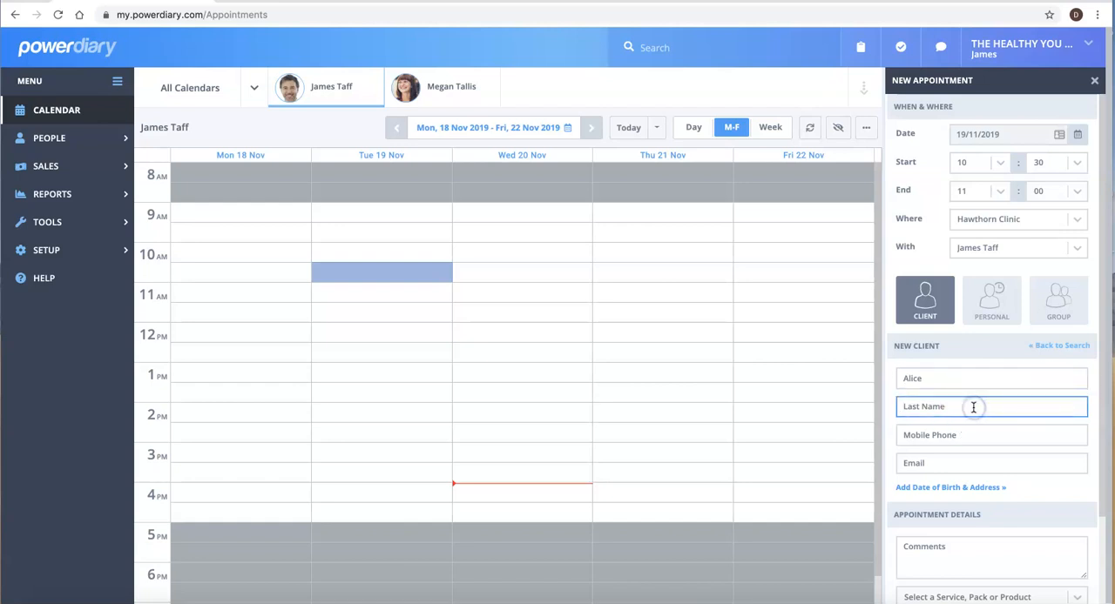
{"action": "type", "text": "T"}
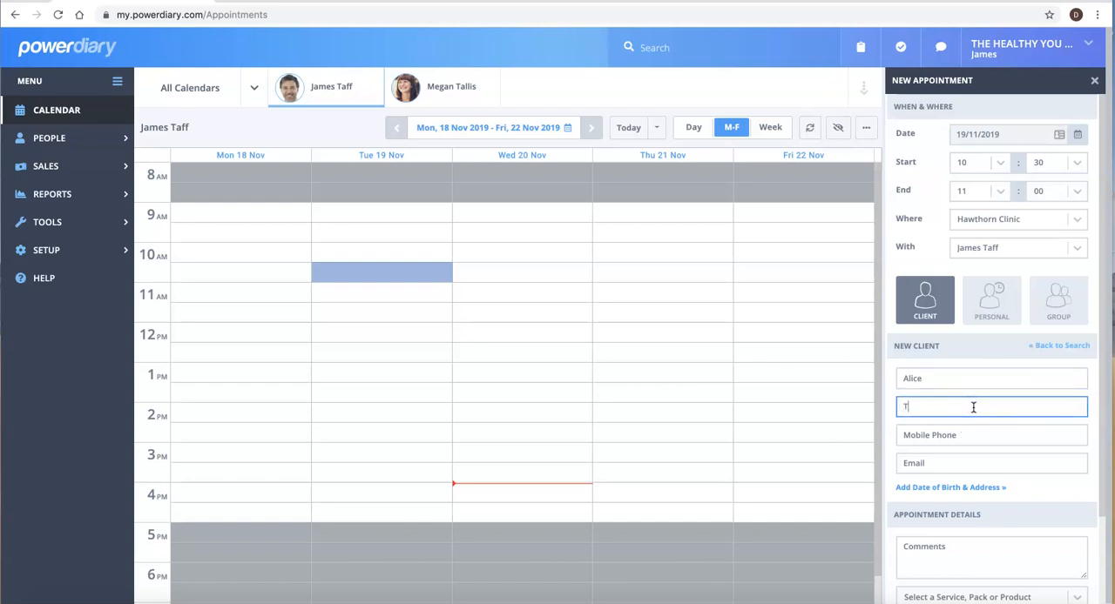
{"action": "type", "text": "ones"}
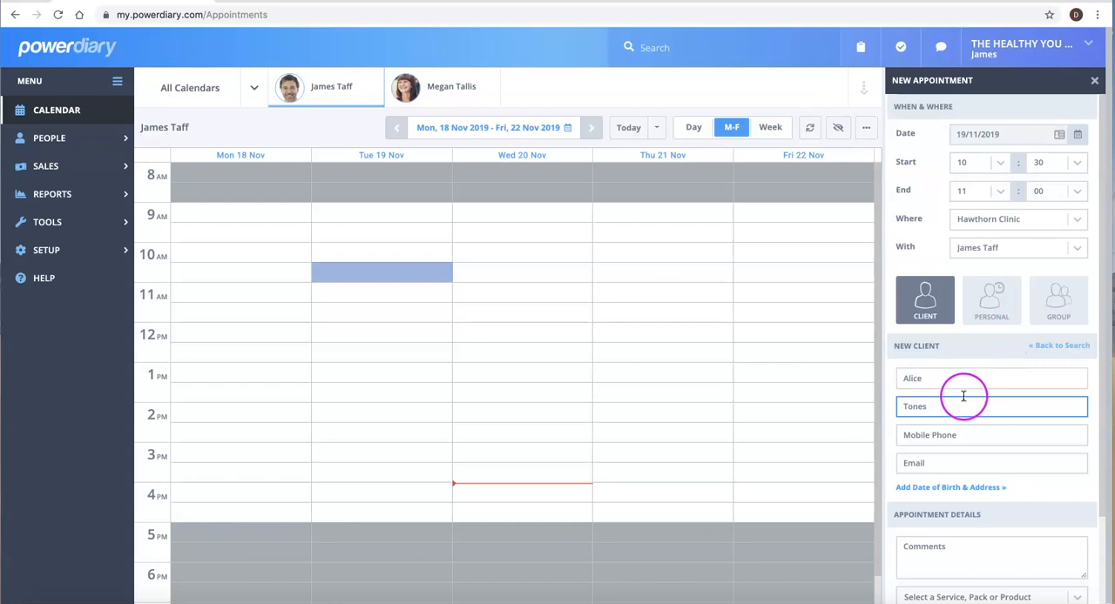
{"action": "scroll", "scroll_direction": "down", "scroll_amount": 3}
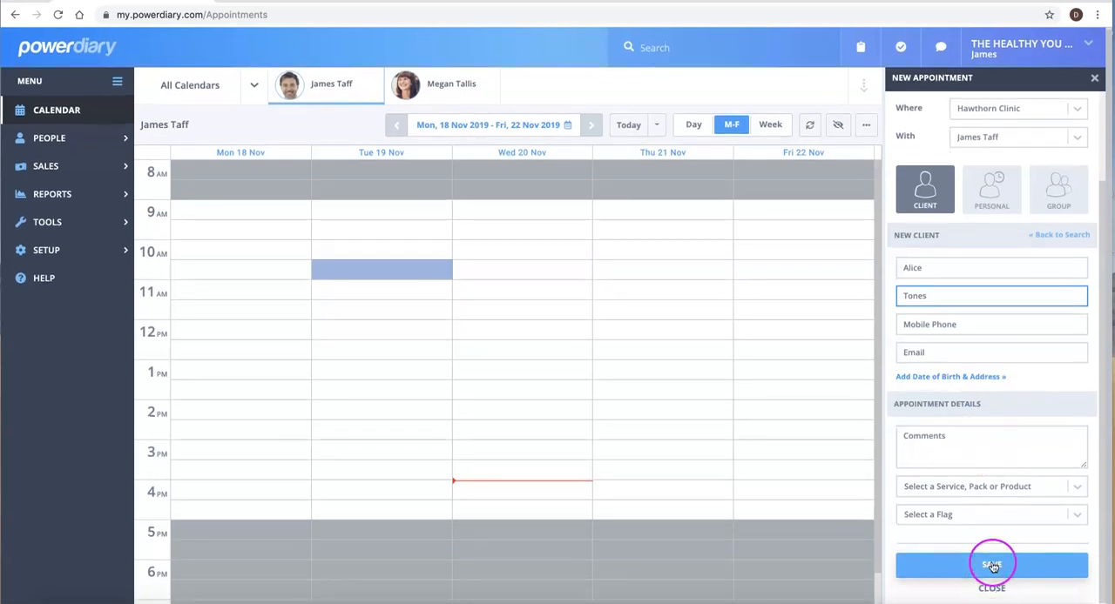
{"action": "left_click", "coordinate": [989, 565]}
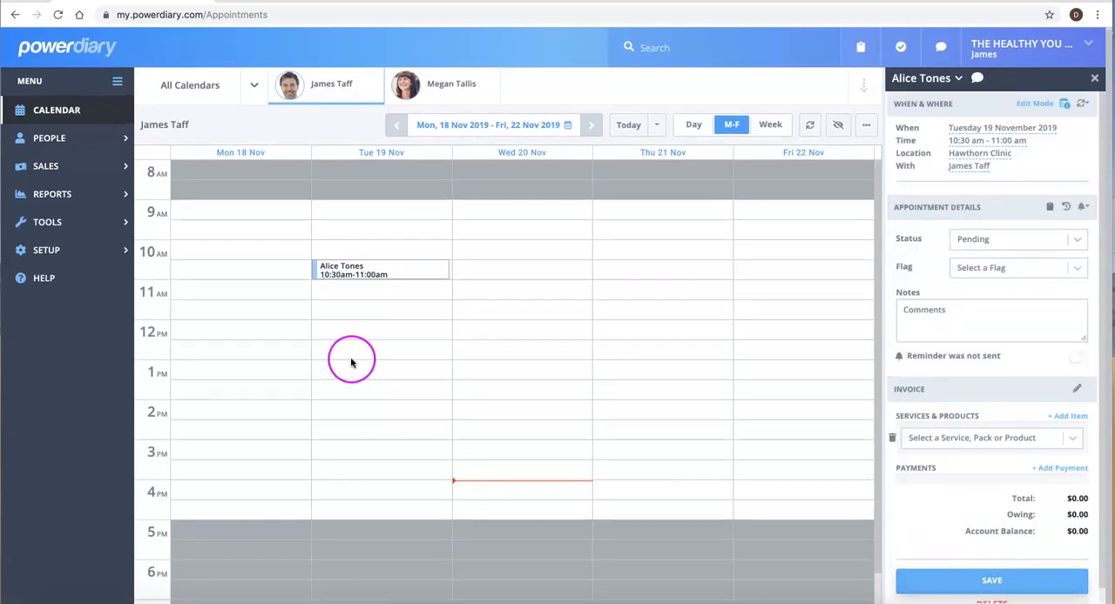
{"action": "mouse_move", "coordinate": [395, 275]}
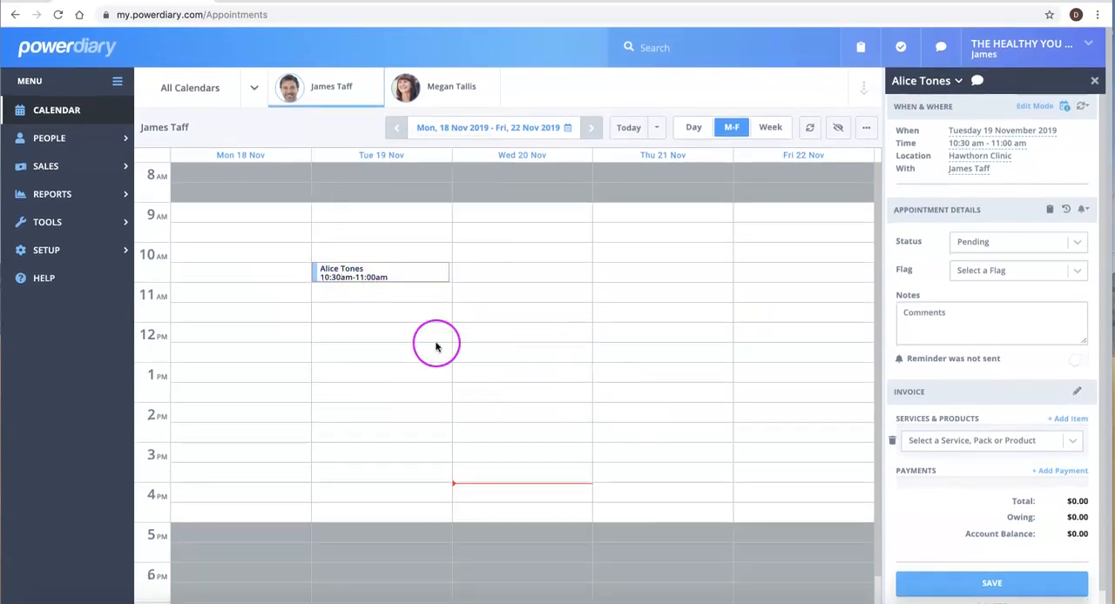
{"action": "mouse_move", "coordinate": [387, 338]}
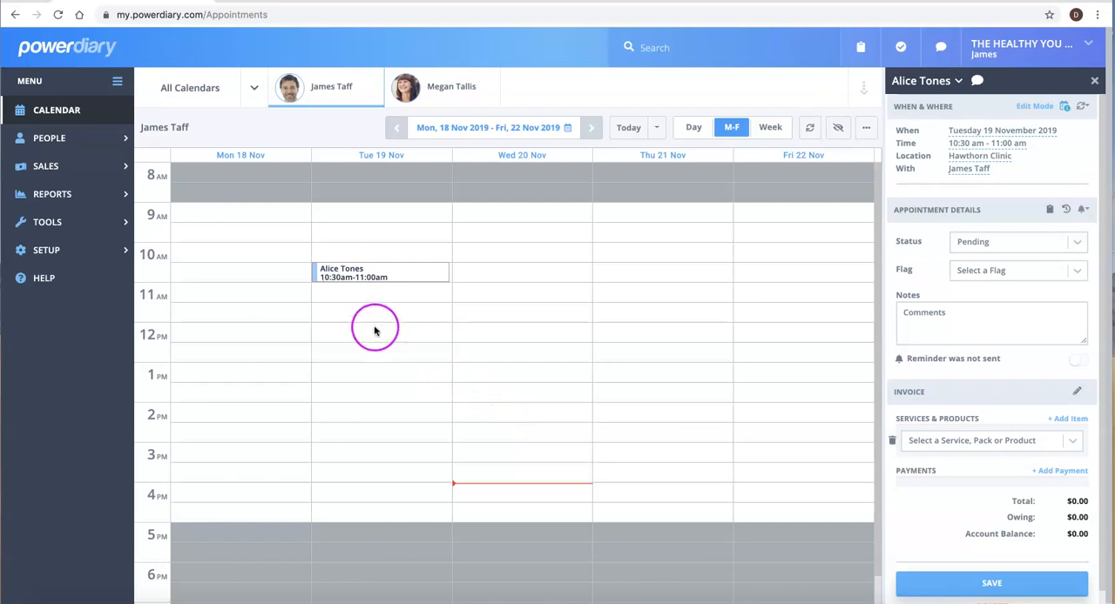
{"action": "mouse_move", "coordinate": [469, 395]}
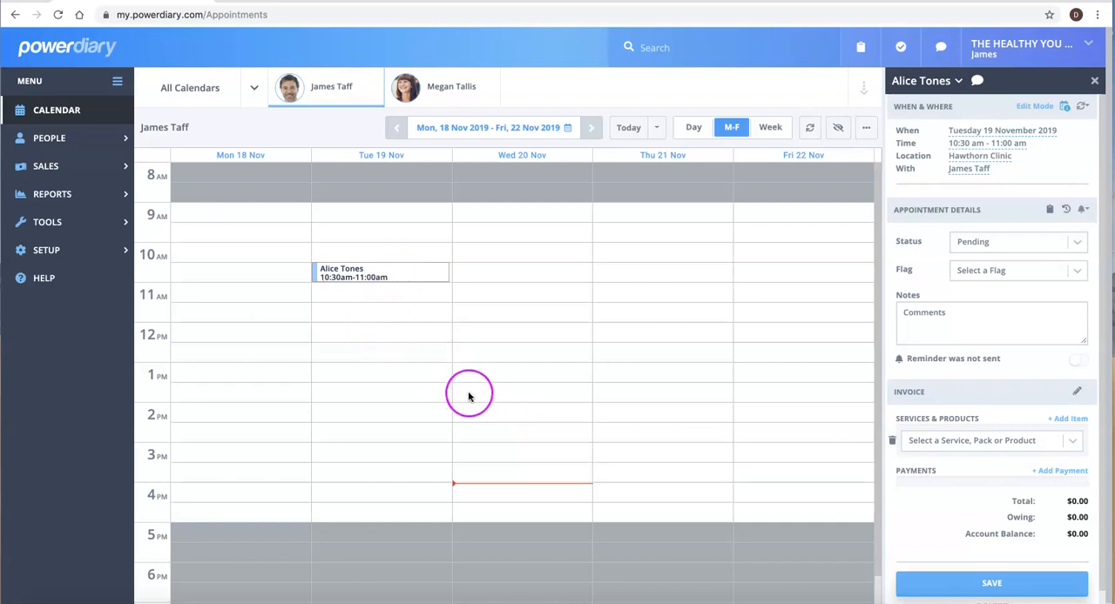
{"action": "mouse_move", "coordinate": [438, 392]}
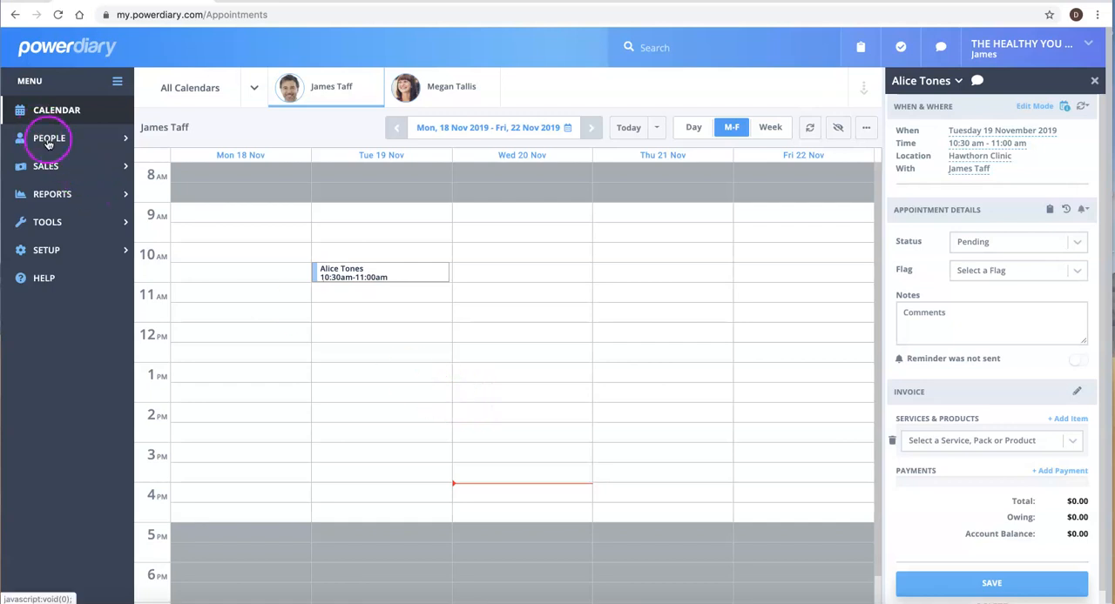
{"action": "left_click", "coordinate": [49, 140]}
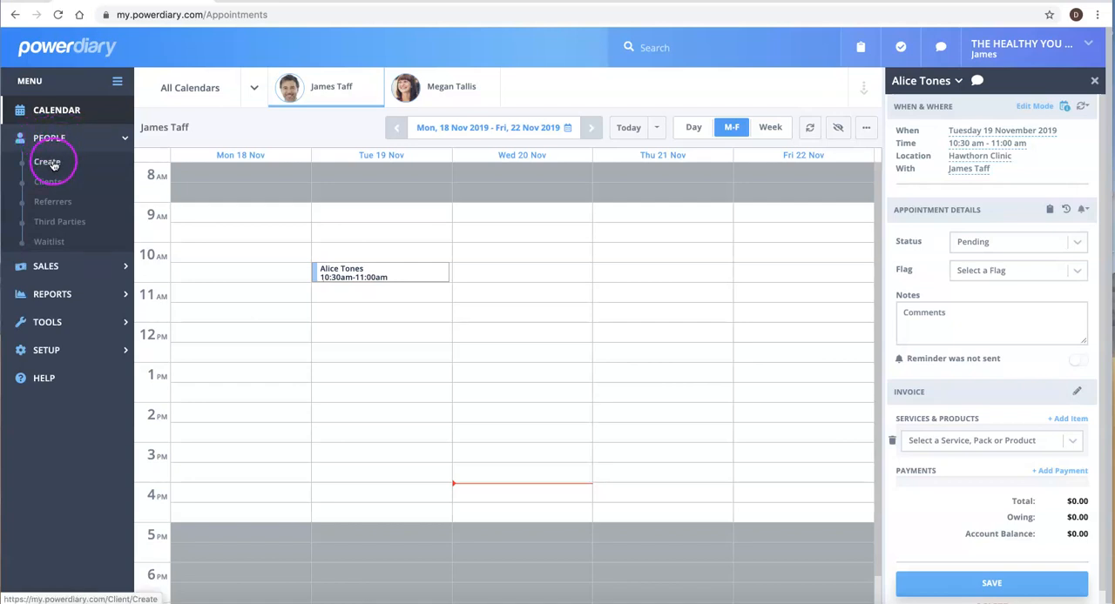
{"action": "left_click", "coordinate": [47, 160]}
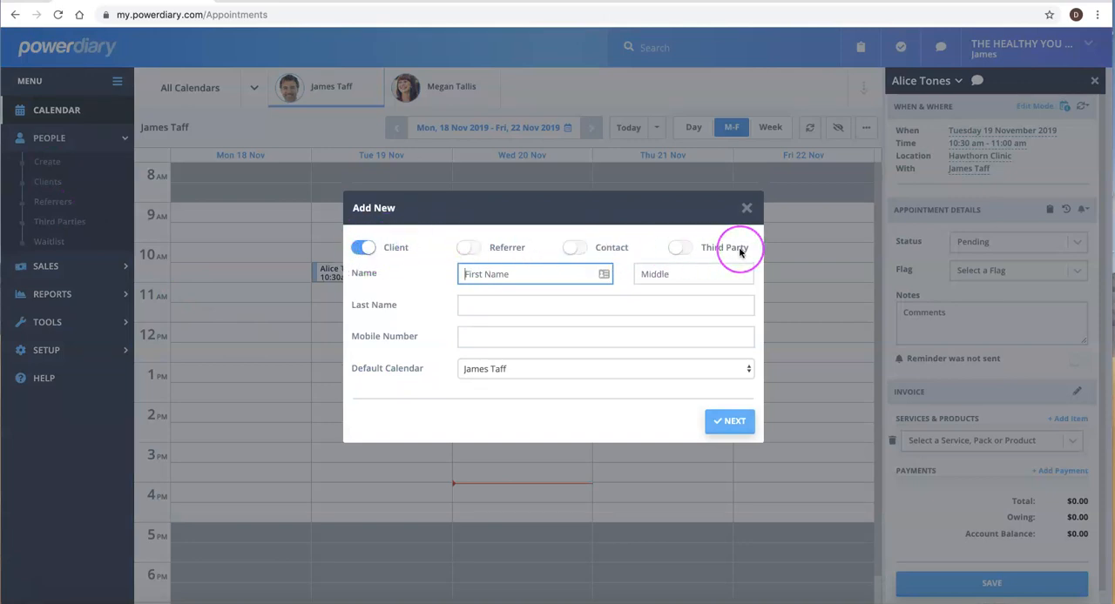
{"action": "left_click", "coordinate": [526, 274]}
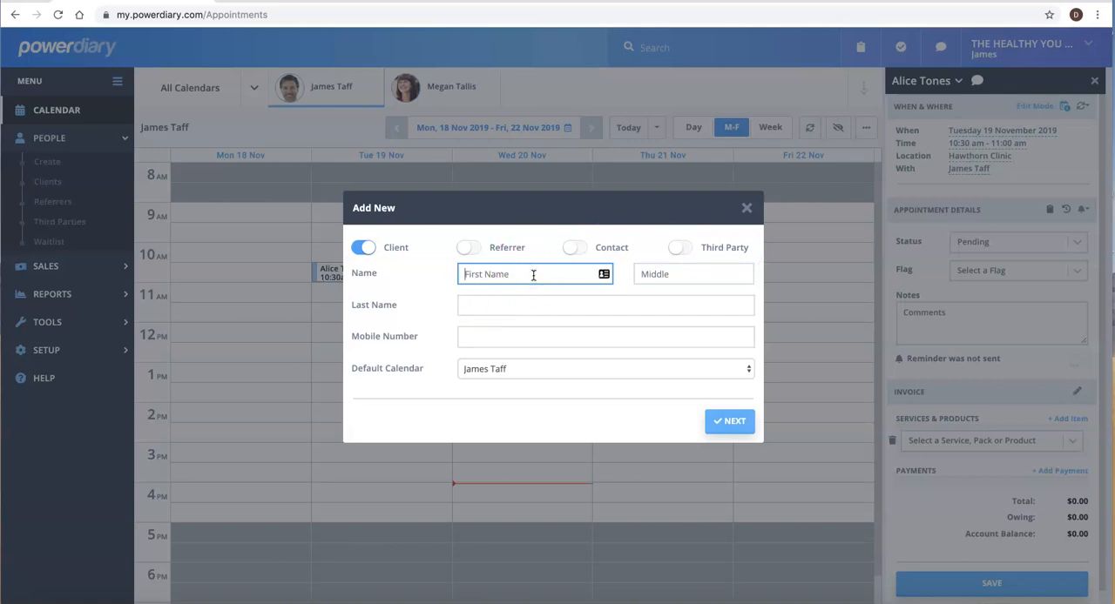
{"action": "type", "text": "Ian"}
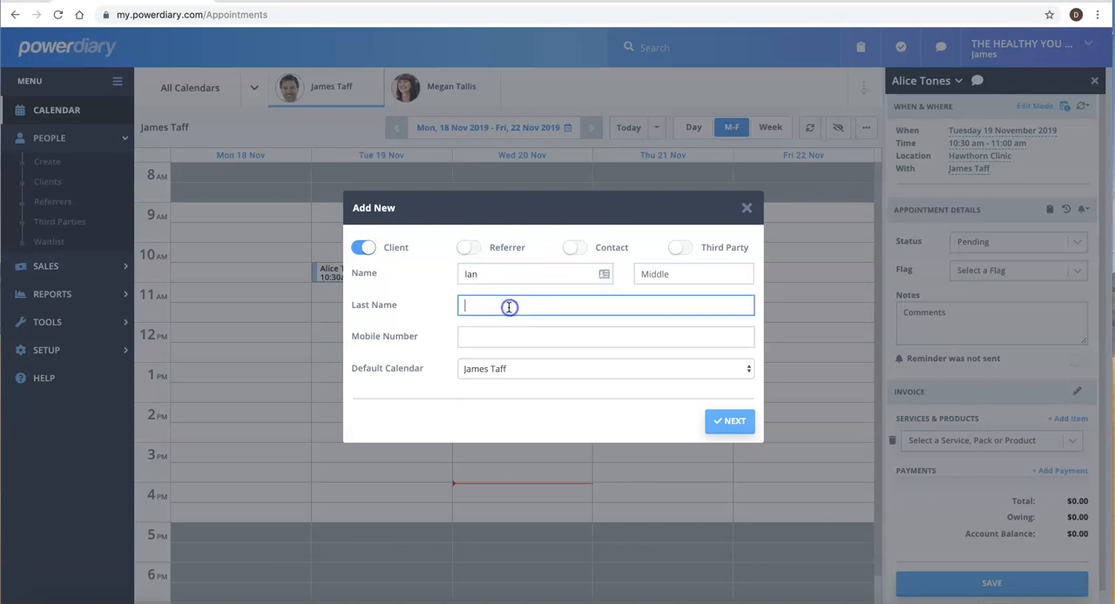
{"action": "type", "text": "Smith"}
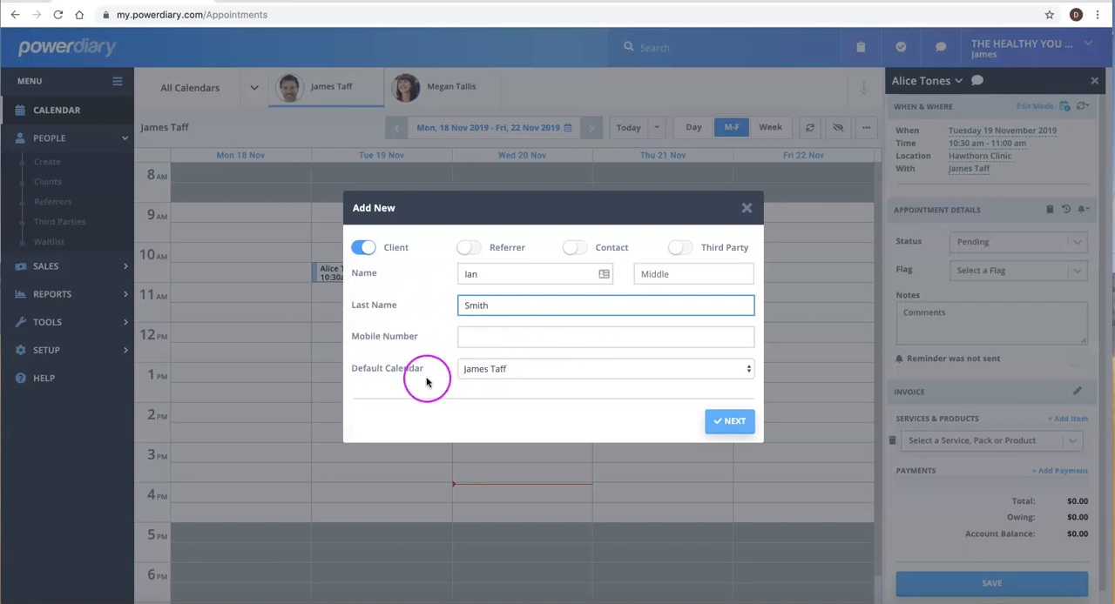
{"action": "mouse_move", "coordinate": [606, 425]}
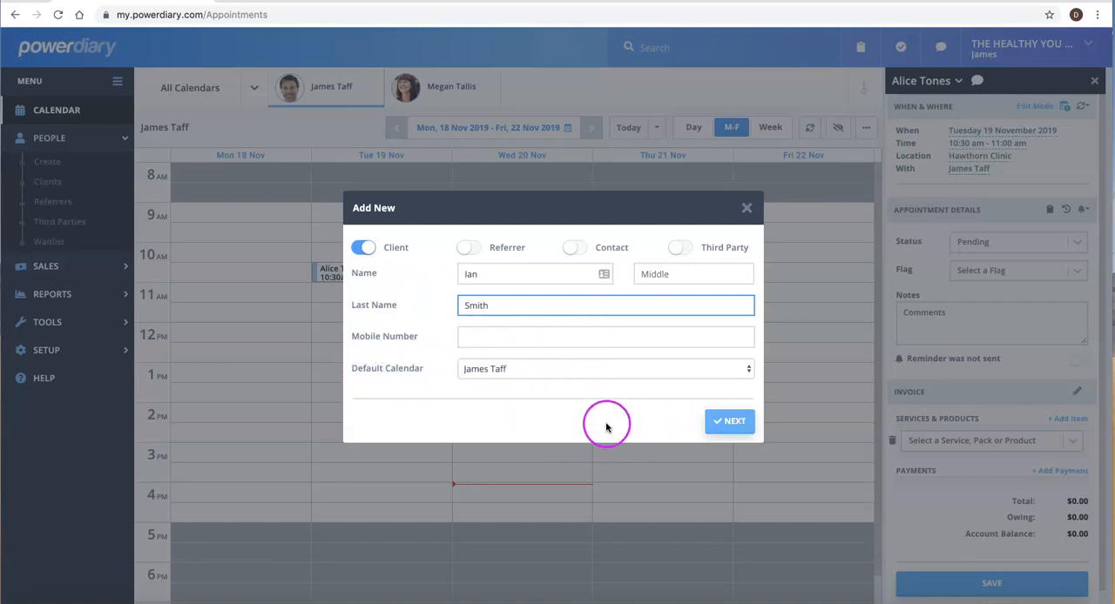
{"action": "left_click", "coordinate": [728, 421]}
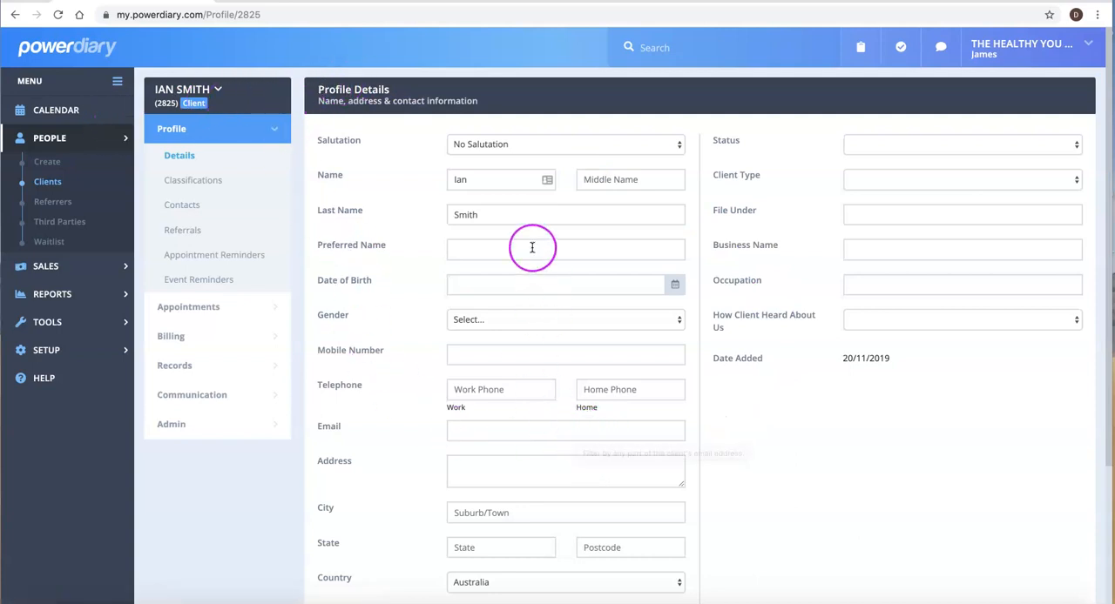
{"action": "mouse_move", "coordinate": [647, 280]}
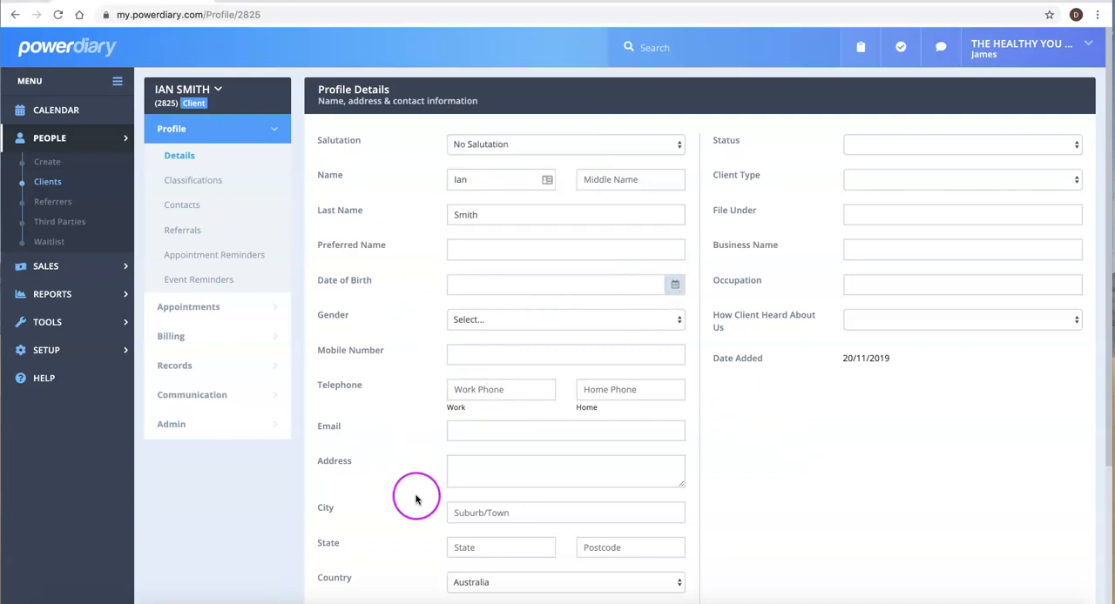
{"action": "mouse_move", "coordinate": [404, 494]}
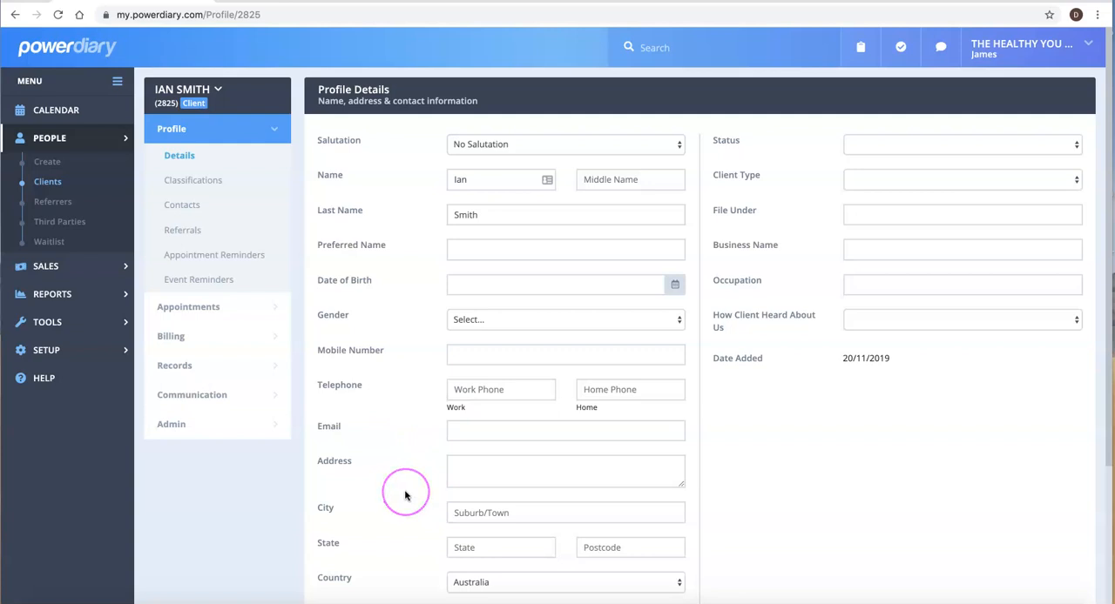
{"action": "mouse_move", "coordinate": [401, 488]}
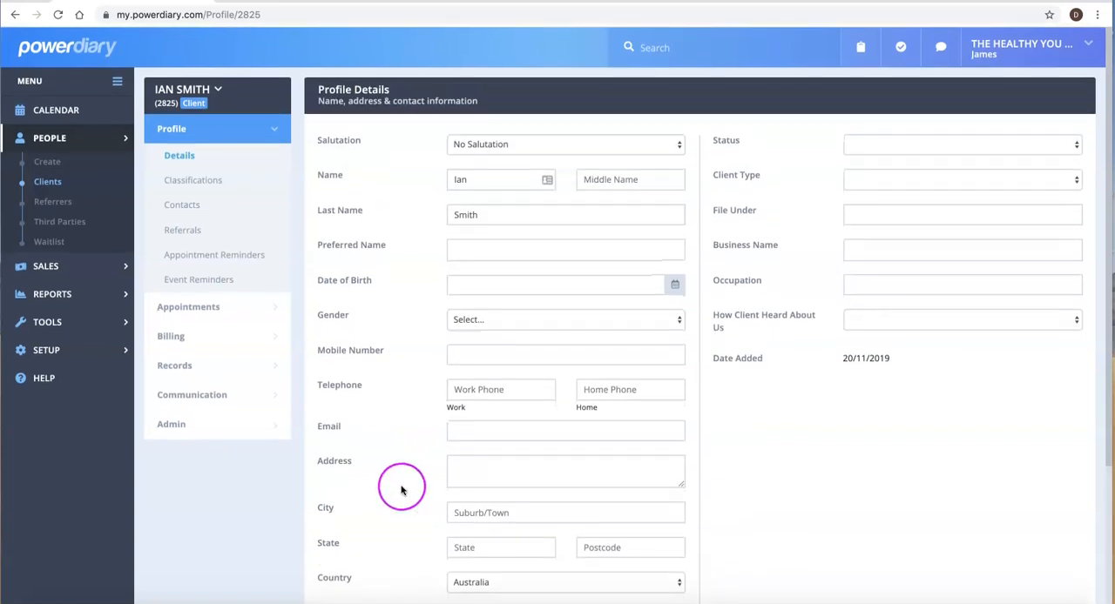
{"action": "mouse_move", "coordinate": [45, 350]}
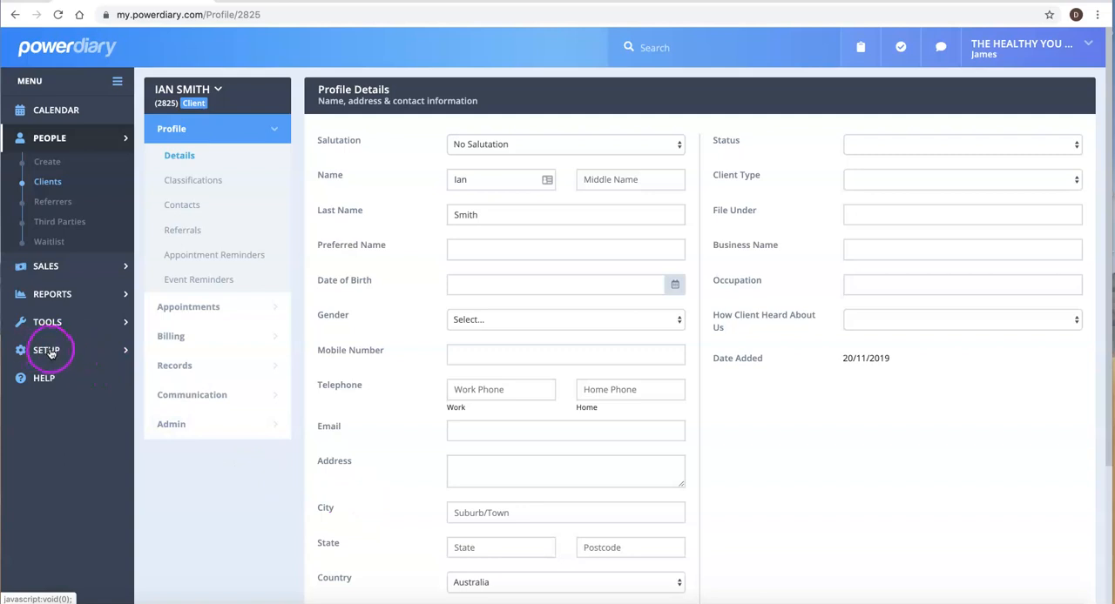
Expand Tools and then Setup in the left menu to reach the import options
{"action": "left_click", "coordinate": [47, 322]}
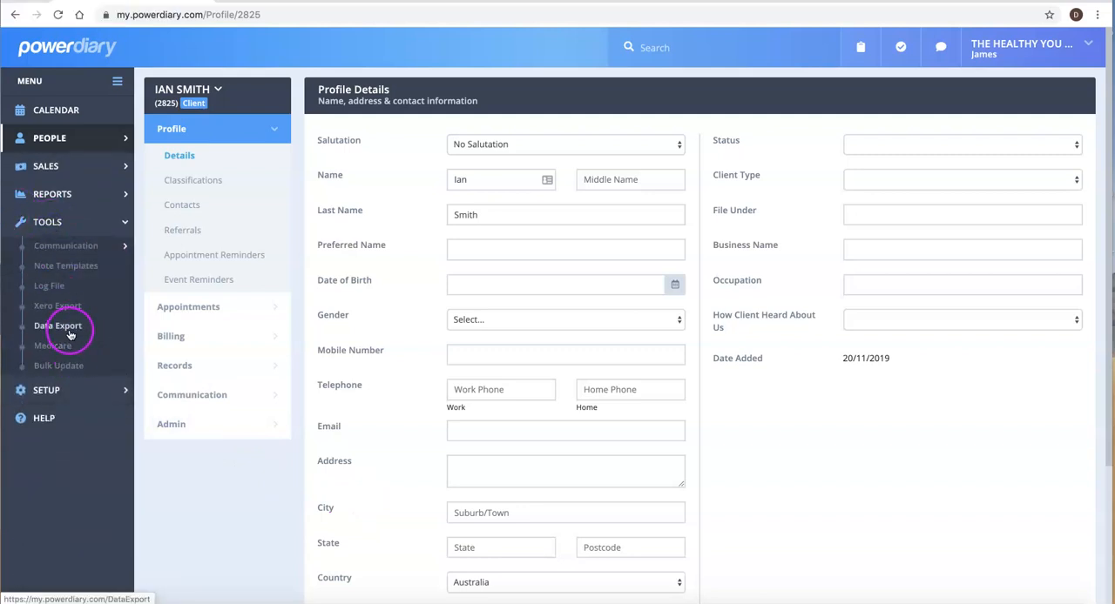
{"action": "left_click", "coordinate": [45, 250]}
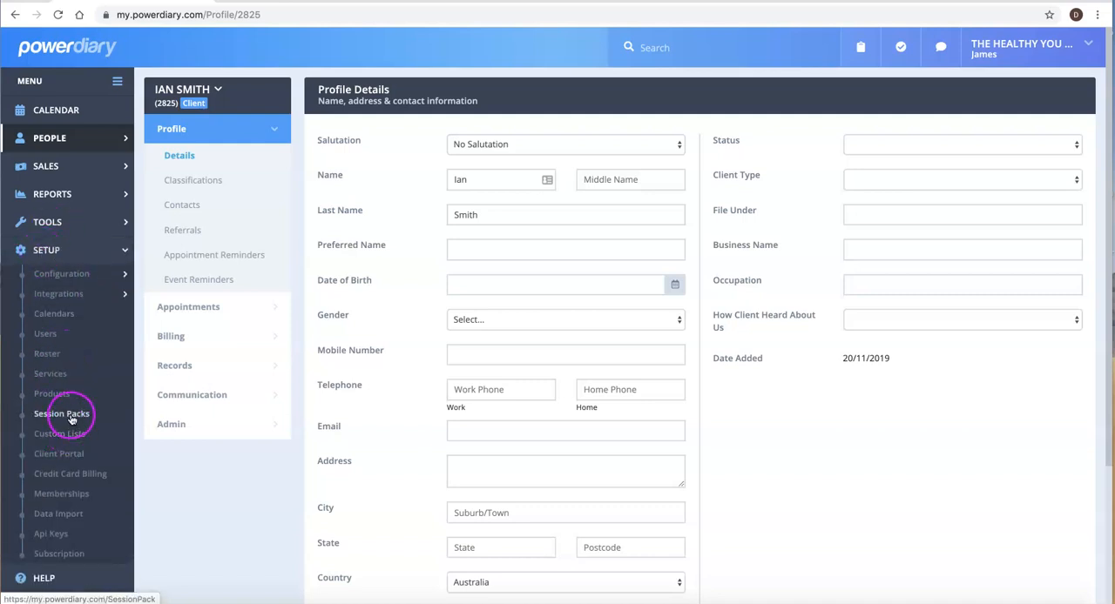
{"action": "mouse_move", "coordinate": [45, 251]}
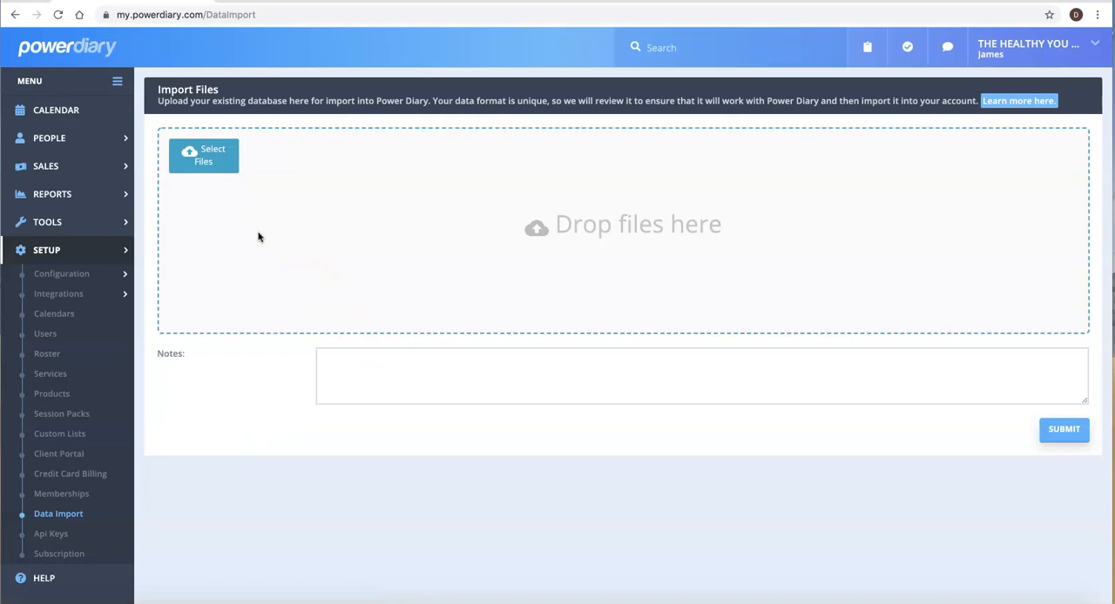
{"action": "left_click", "coordinate": [283, 237]}
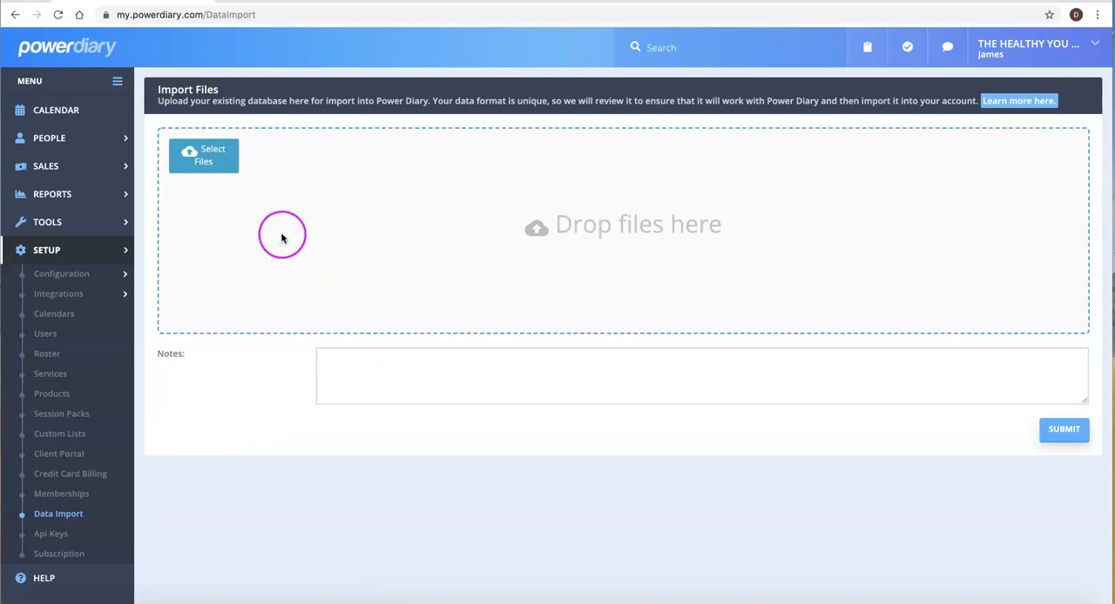
{"action": "mouse_move", "coordinate": [281, 241]}
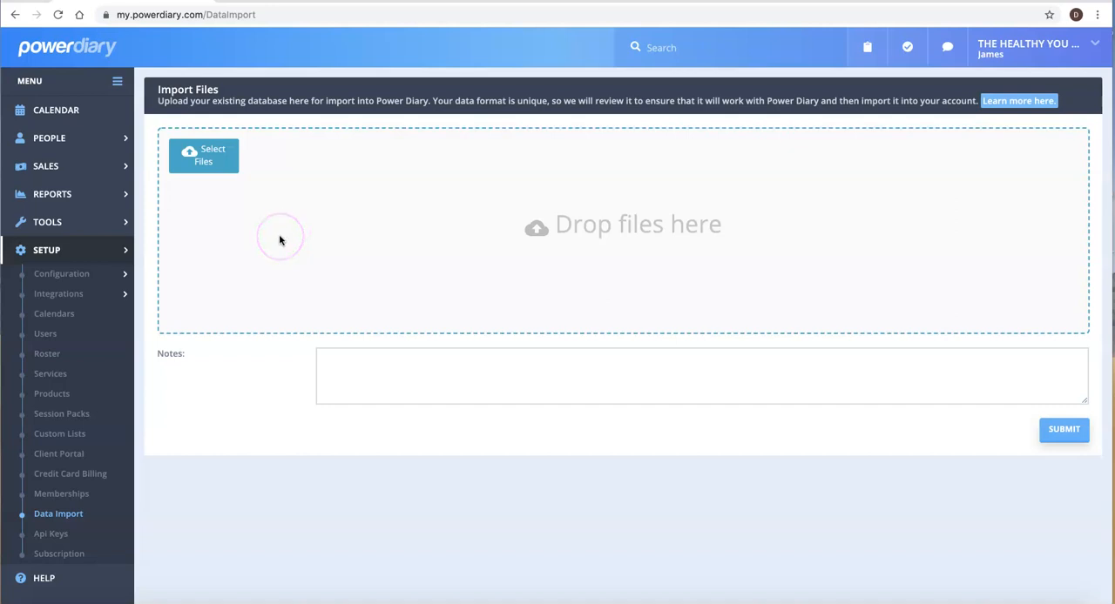
{"action": "left_click", "coordinate": [204, 160]}
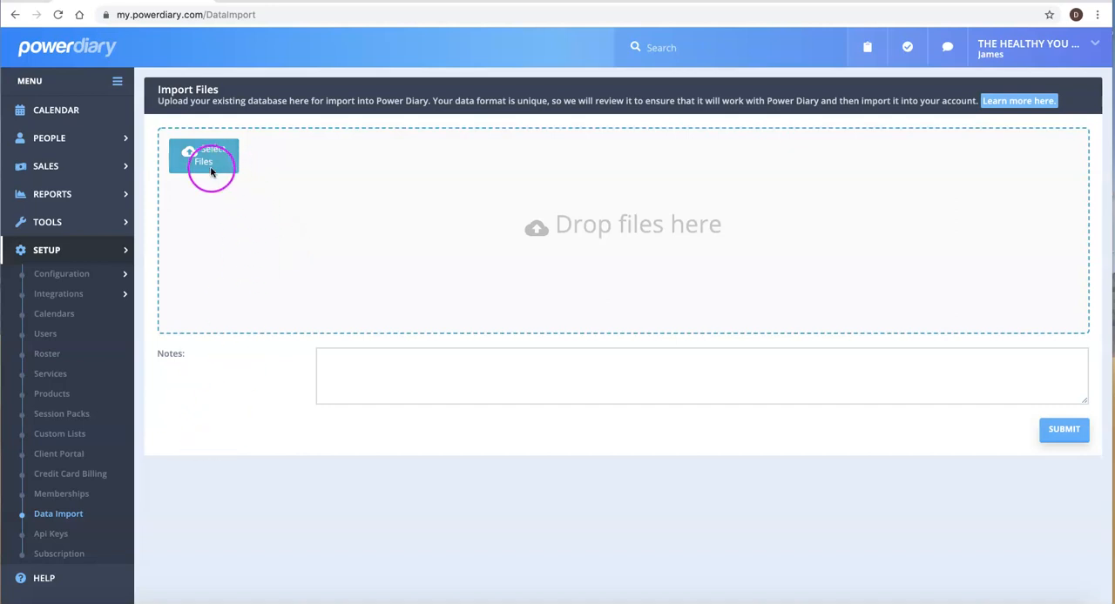
{"action": "mouse_move", "coordinate": [283, 240]}
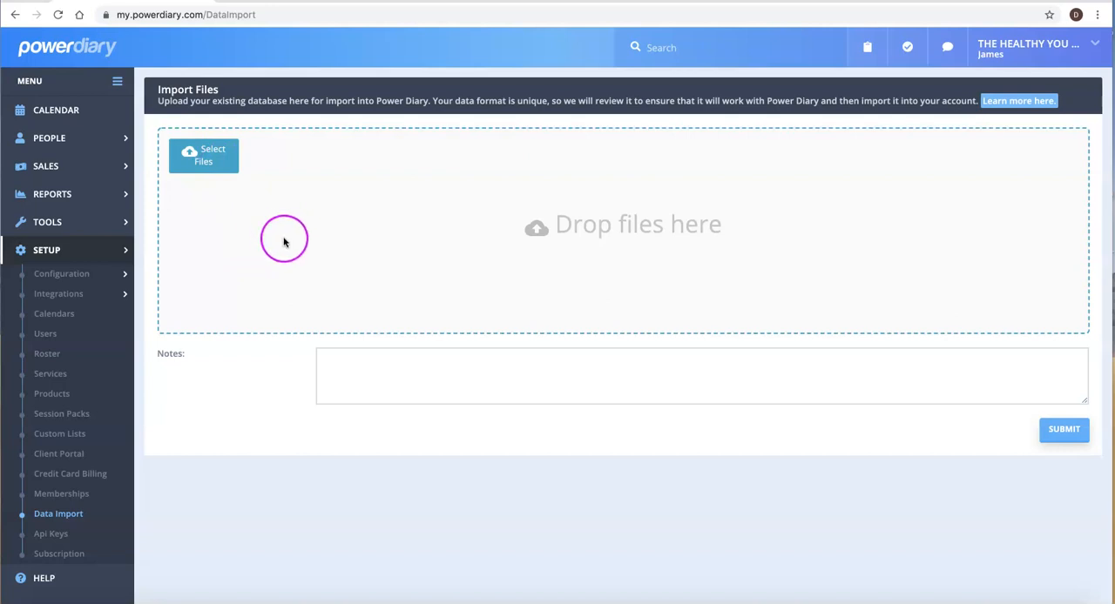
{"action": "mouse_move", "coordinate": [312, 254]}
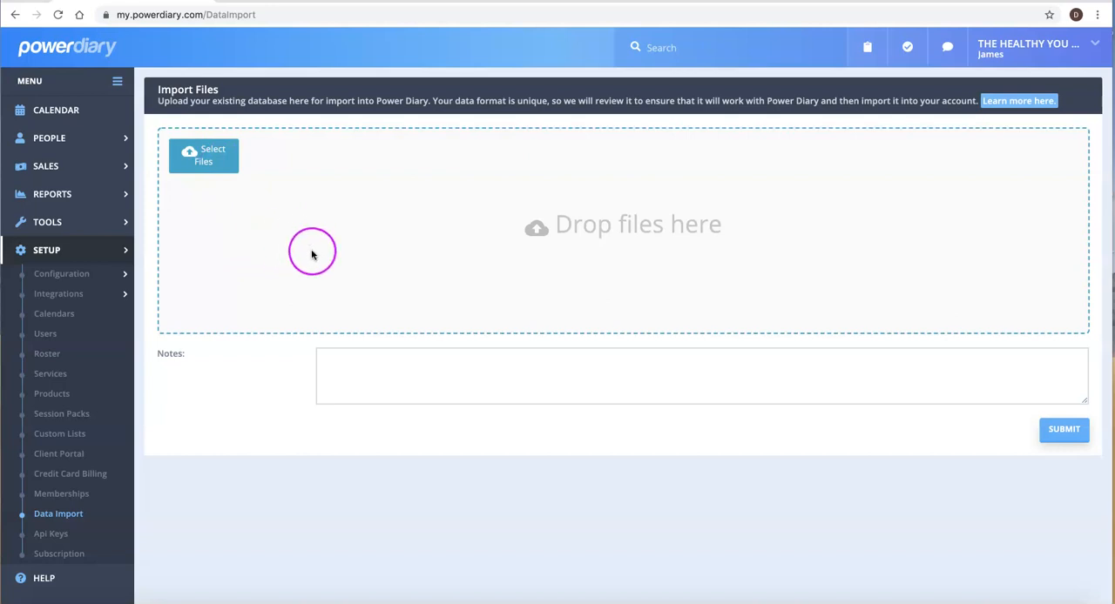
{"action": "mouse_move", "coordinate": [308, 255]}
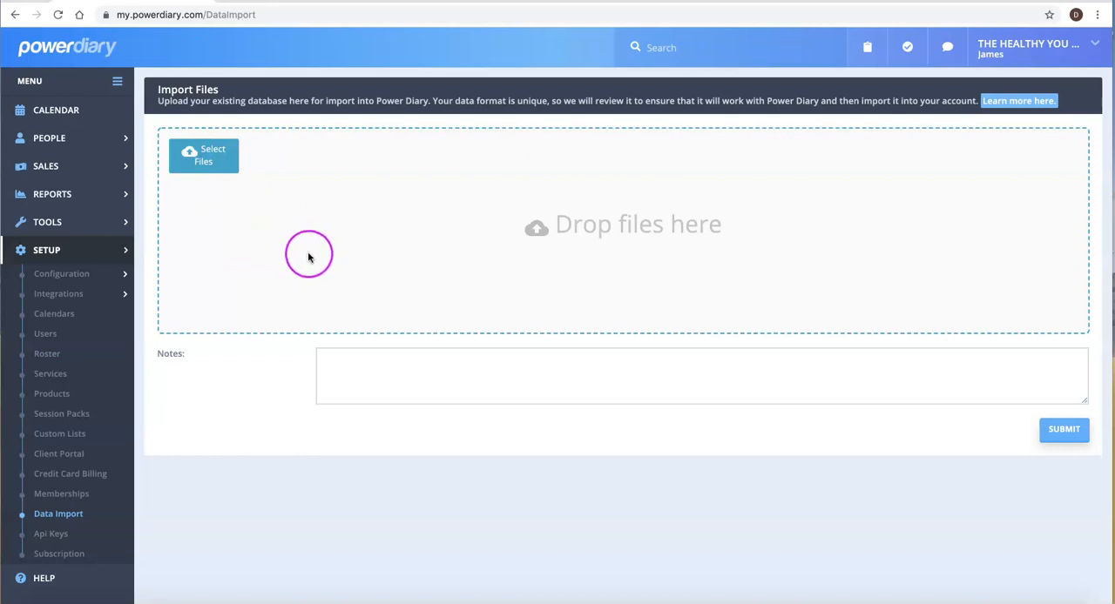
{"action": "mouse_move", "coordinate": [303, 257]}
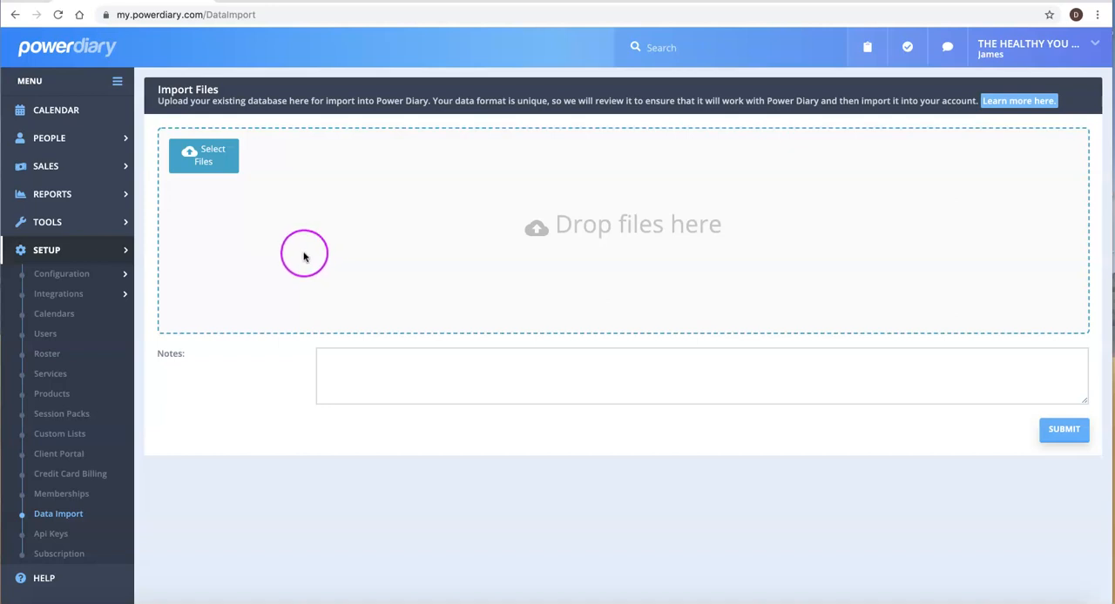
{"action": "mouse_move", "coordinate": [308, 254]}
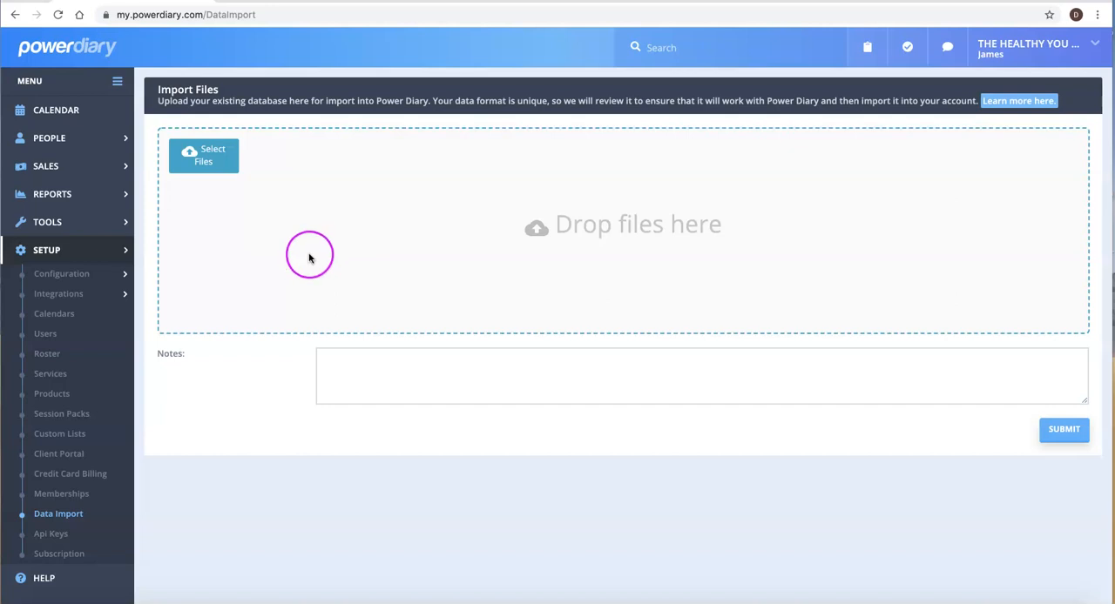
{"action": "mouse_move", "coordinate": [289, 260]}
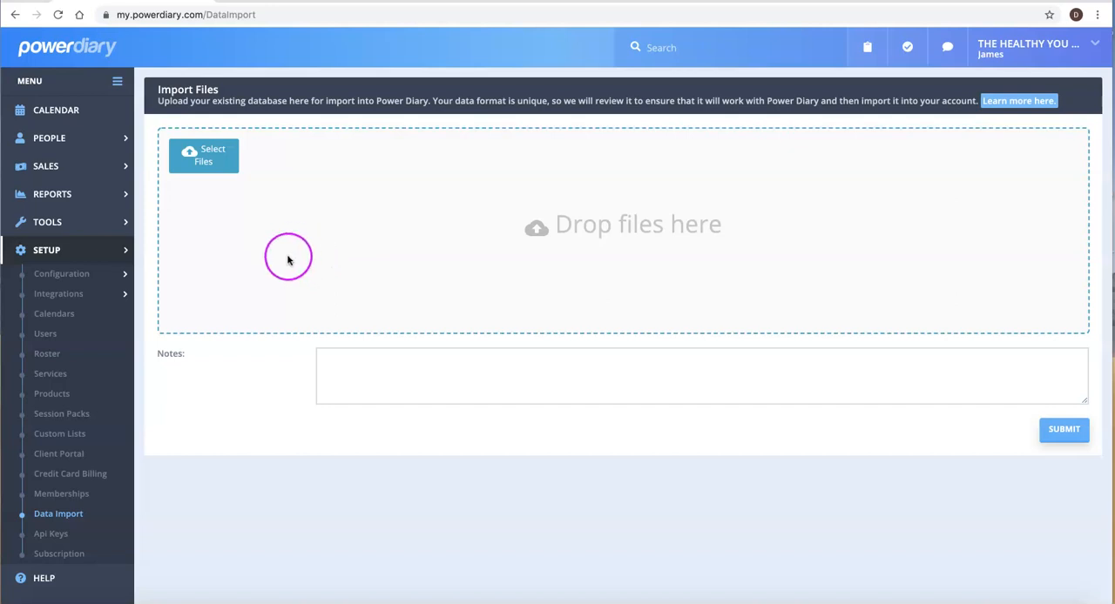
{"action": "mouse_move", "coordinate": [296, 254]}
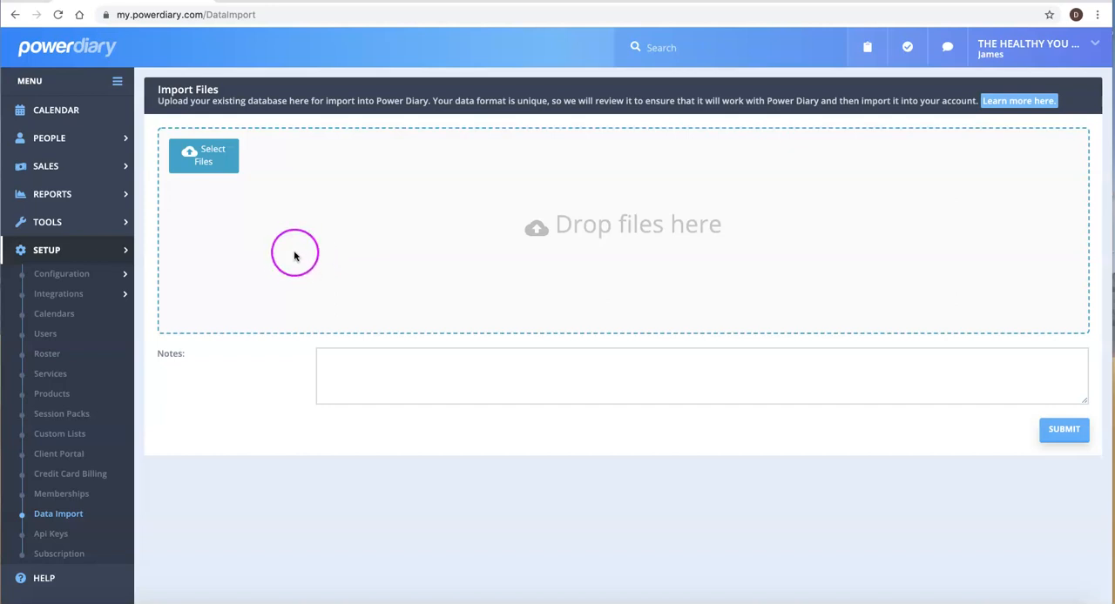
{"action": "mouse_move", "coordinate": [283, 260]}
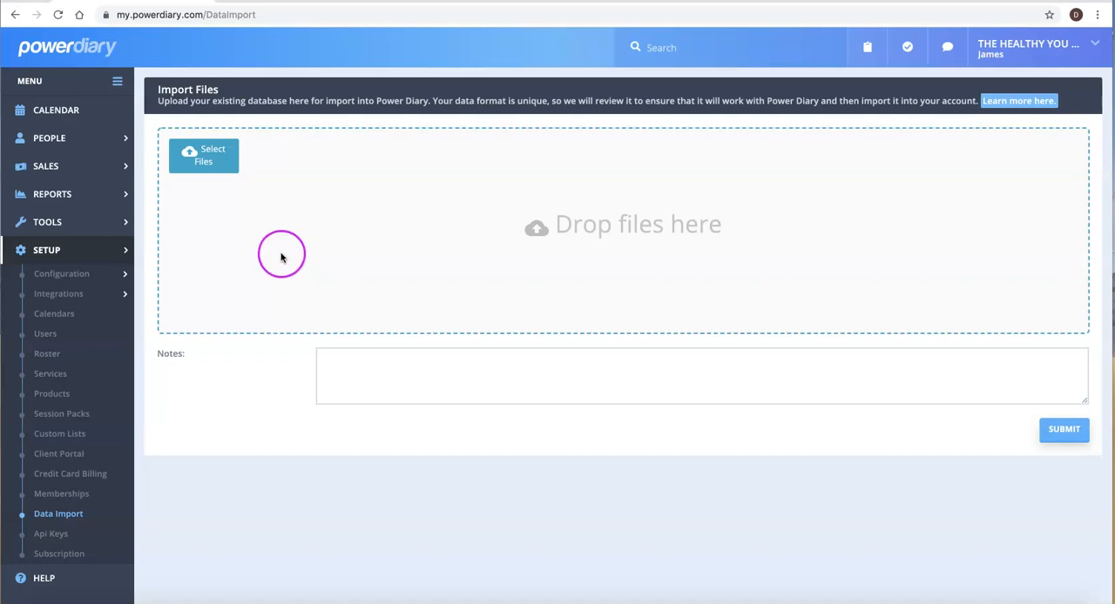
{"action": "mouse_move", "coordinate": [90, 253]}
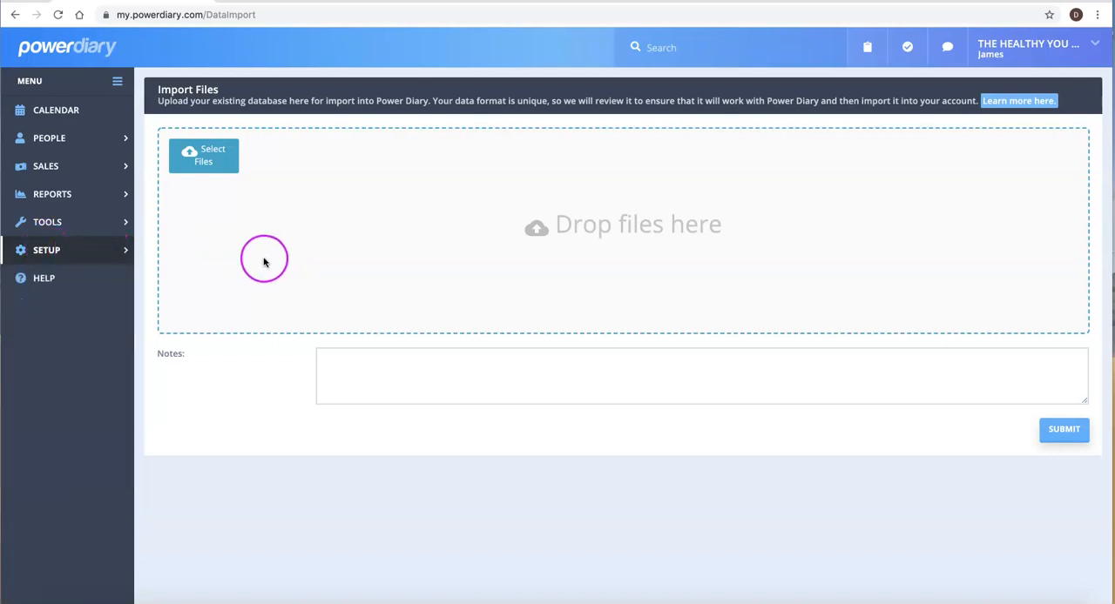
{"action": "mouse_move", "coordinate": [289, 252]}
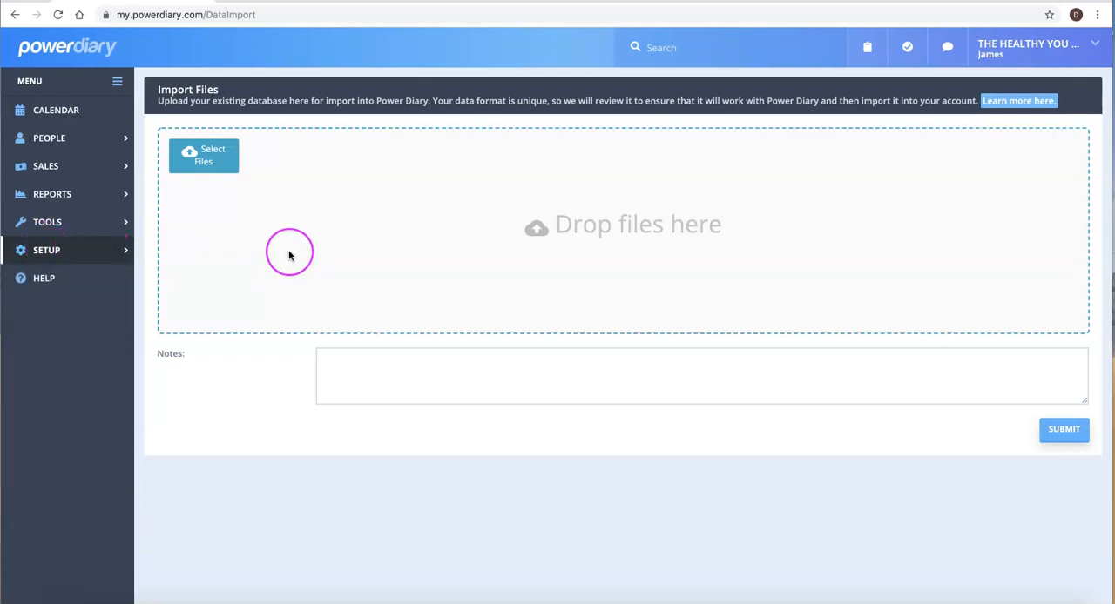
{"action": "mouse_move", "coordinate": [272, 259]}
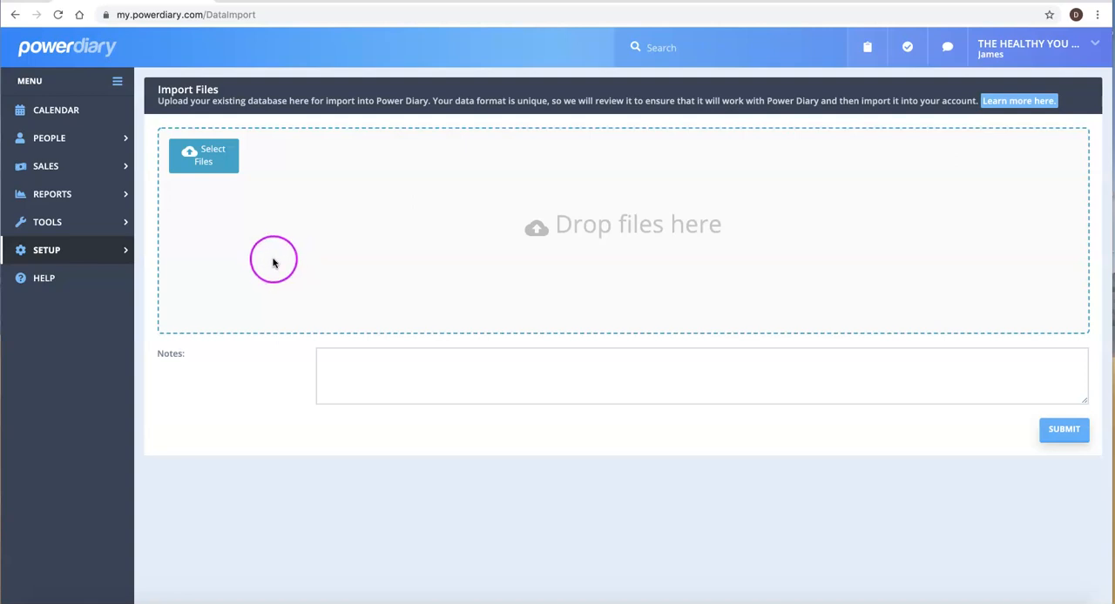
{"action": "mouse_move", "coordinate": [265, 265]}
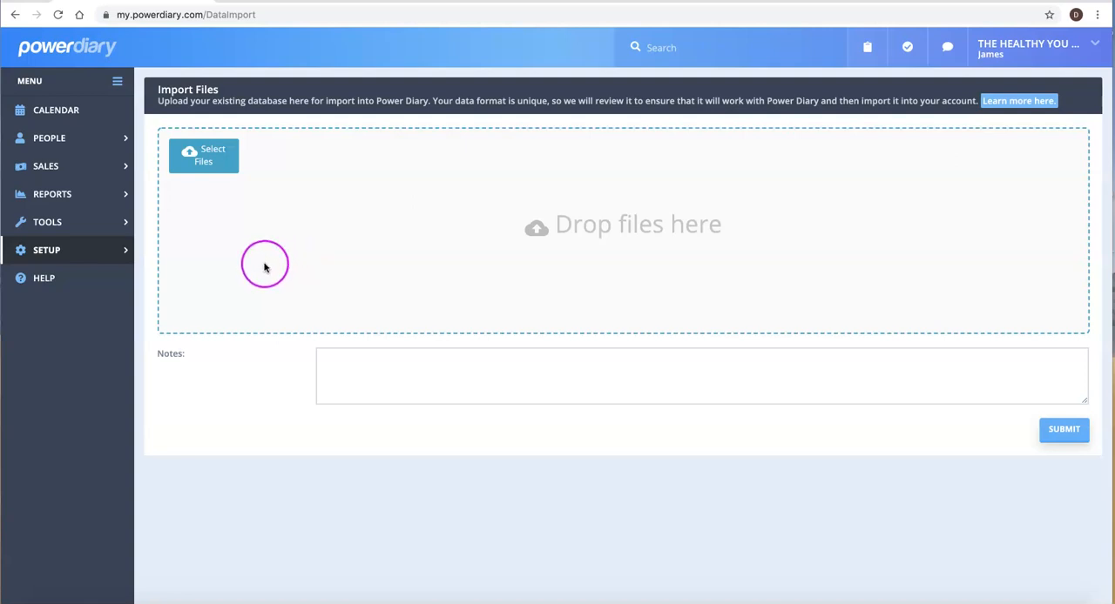
{"action": "mouse_move", "coordinate": [261, 268]}
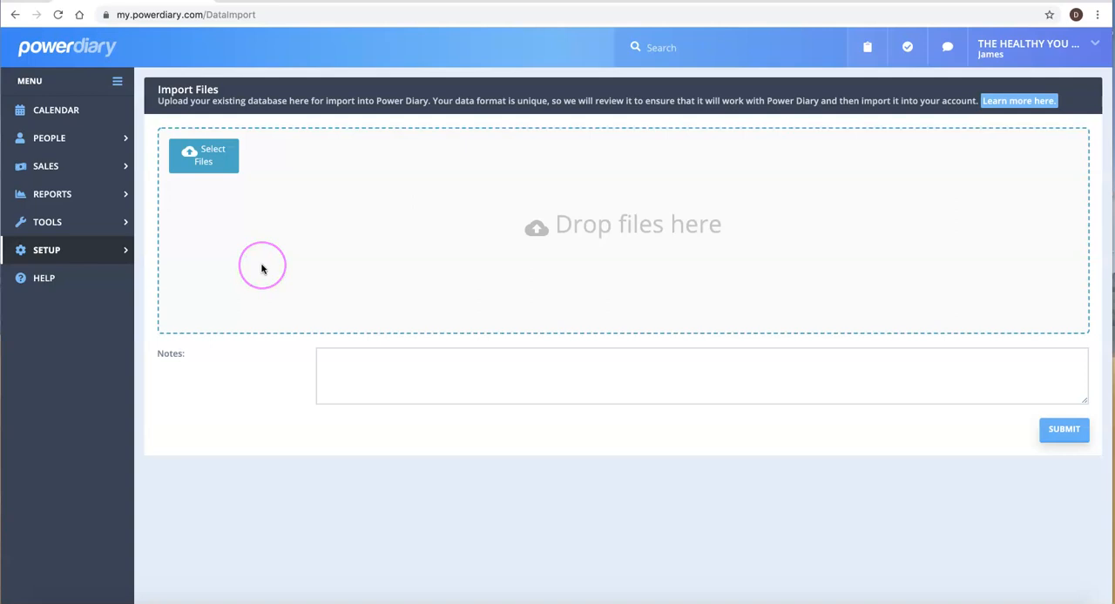
{"action": "mouse_move", "coordinate": [229, 254]}
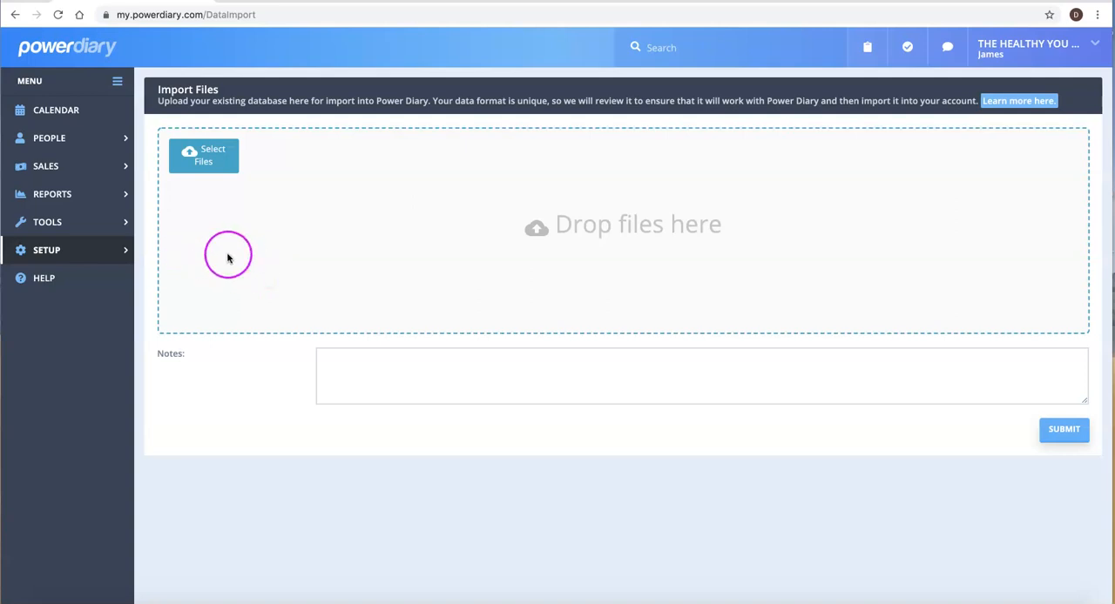
{"action": "mouse_move", "coordinate": [56, 225]}
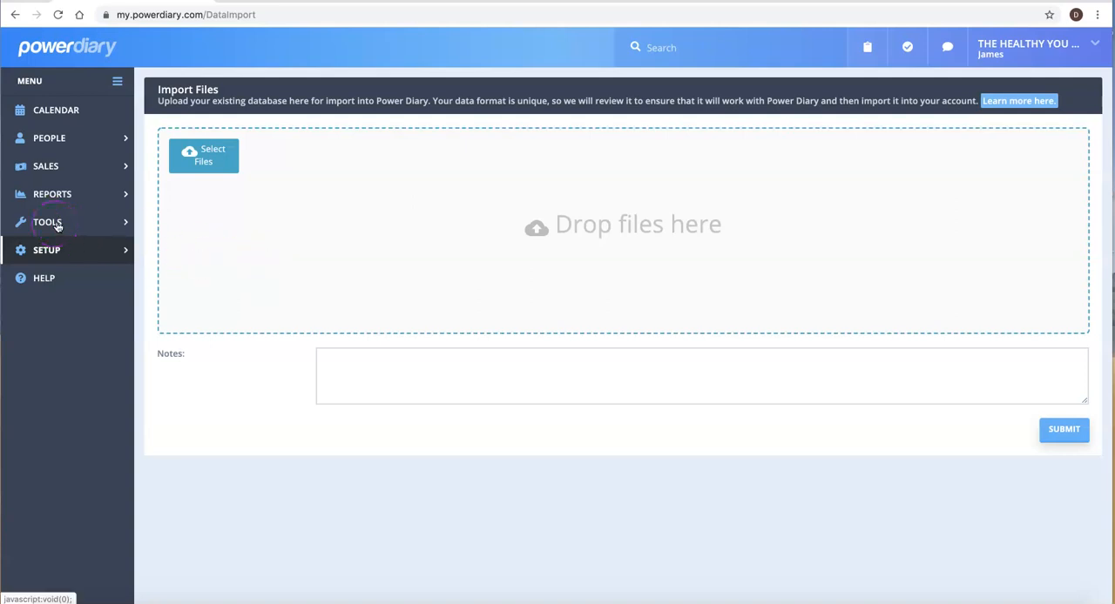
Navigate Tools > Setup to the Client Portal access and settings page
{"action": "left_click", "coordinate": [47, 223]}
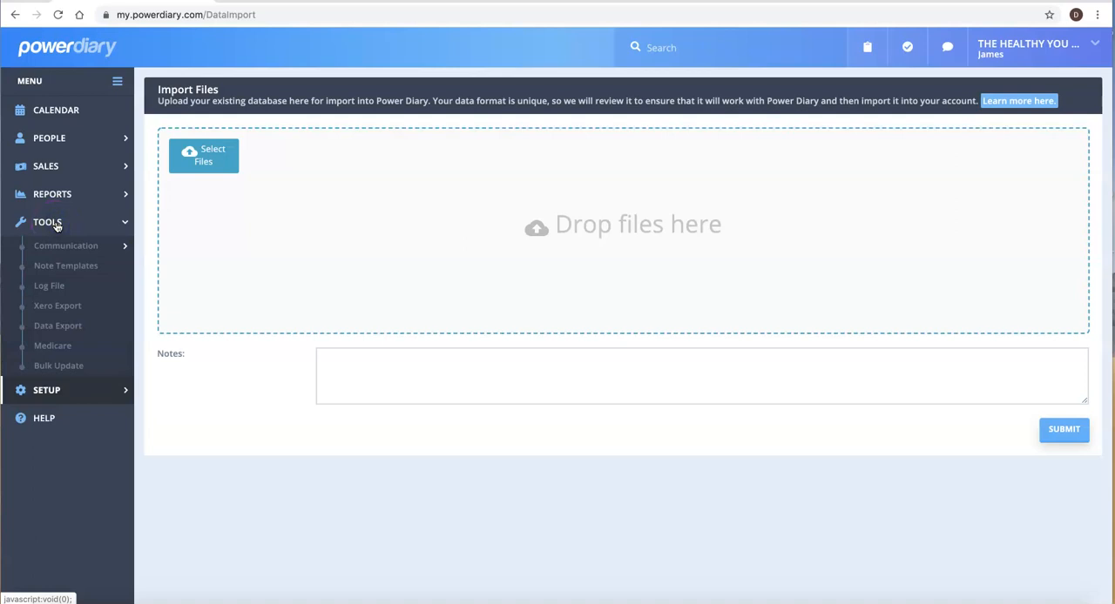
{"action": "left_click", "coordinate": [45, 251]}
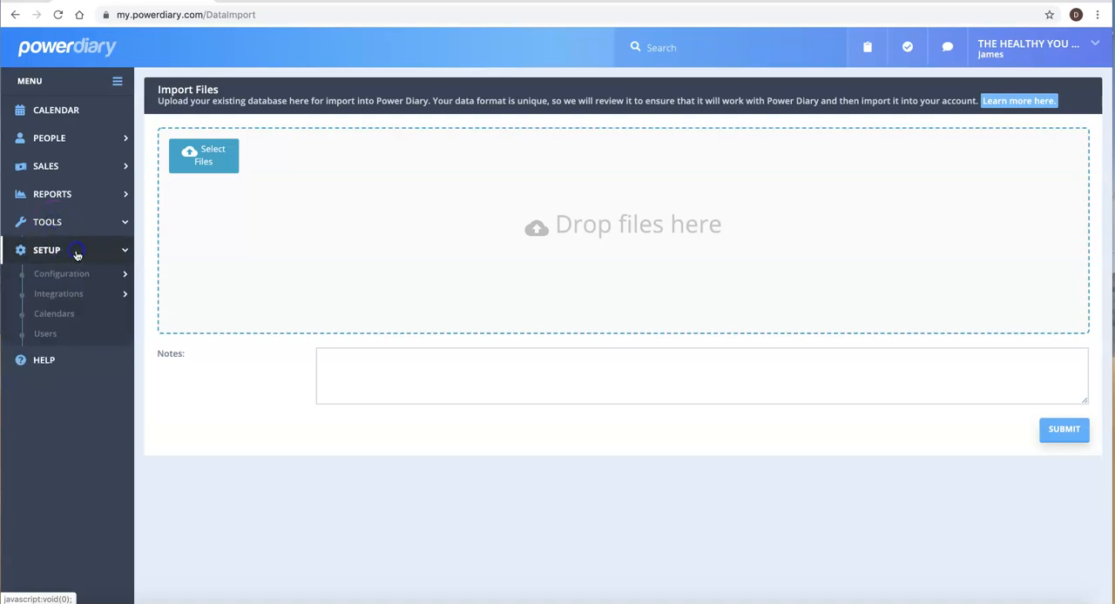
{"action": "left_click", "coordinate": [76, 253]}
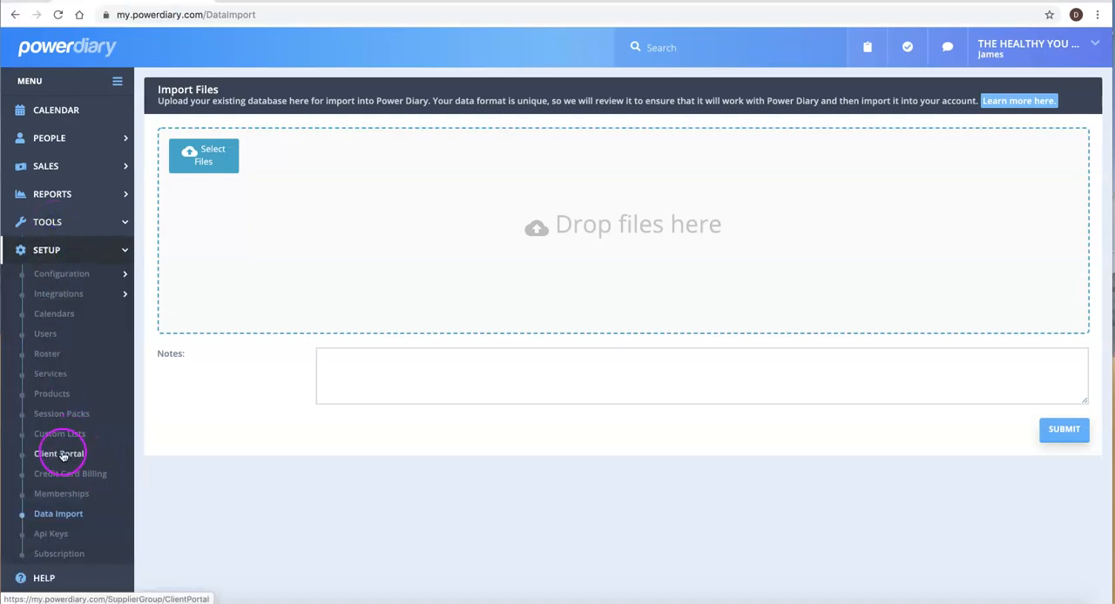
{"action": "mouse_move", "coordinate": [75, 458]}
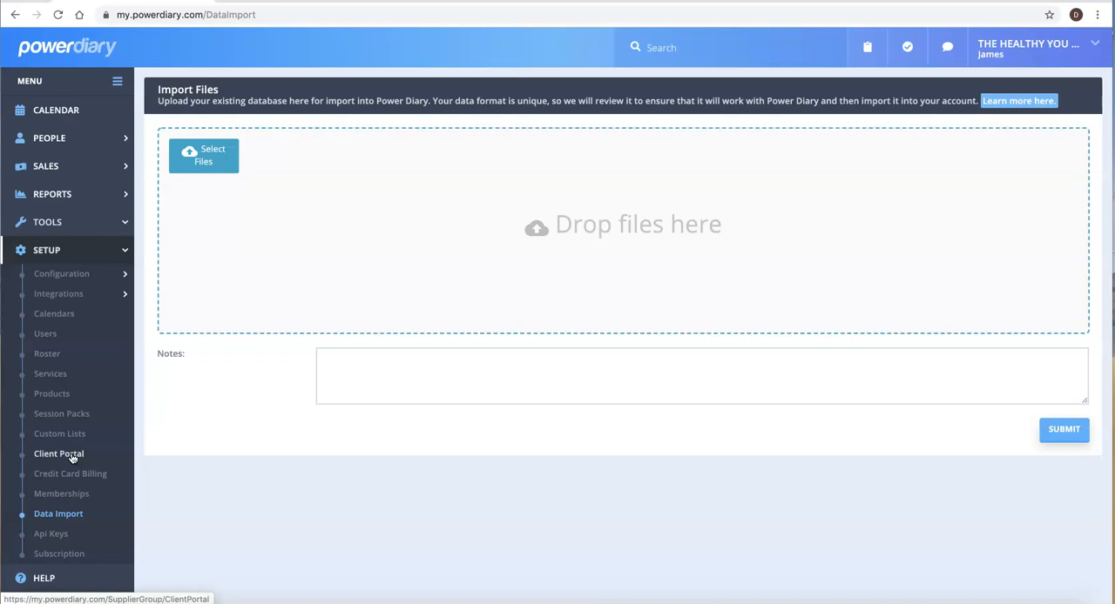
{"action": "left_click", "coordinate": [60, 453]}
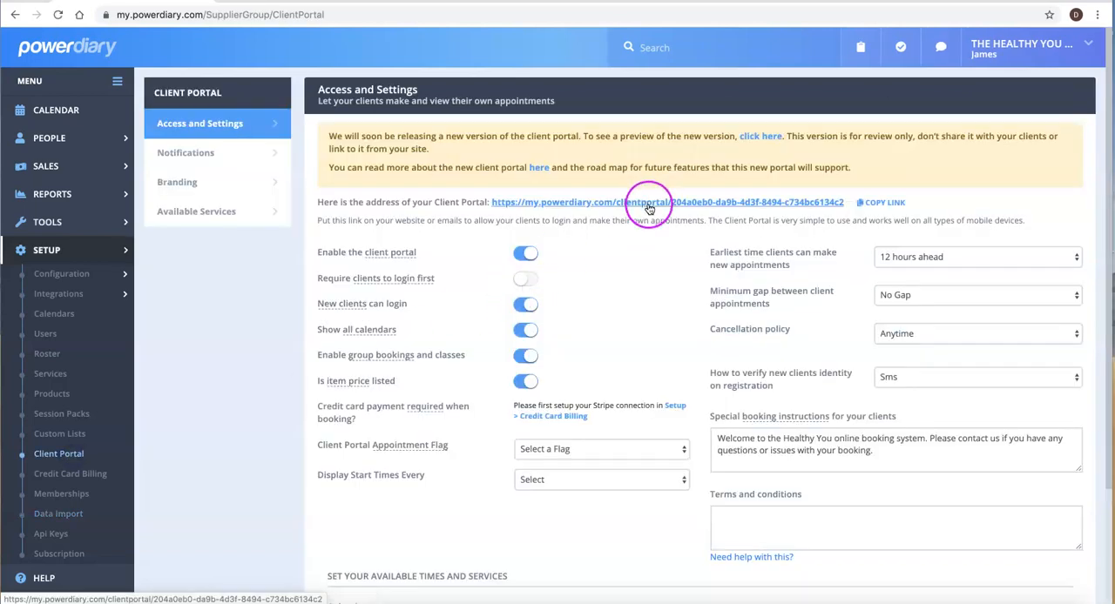
Follow the portal address link to the Healthy You Centre public client portal
{"action": "left_click", "coordinate": [644, 202]}
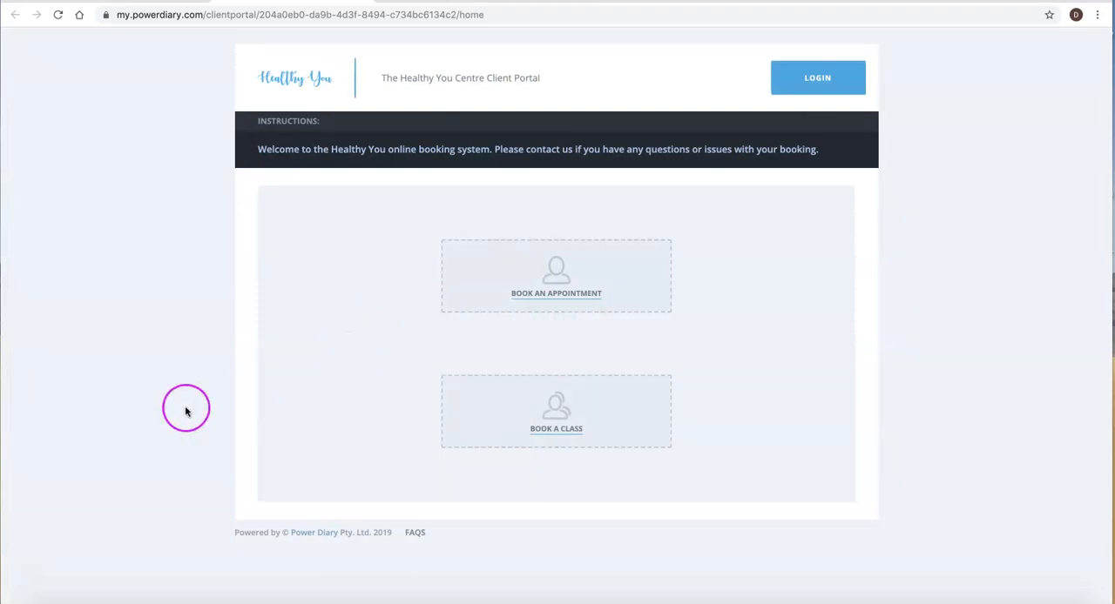
{"action": "mouse_move", "coordinate": [164, 450]}
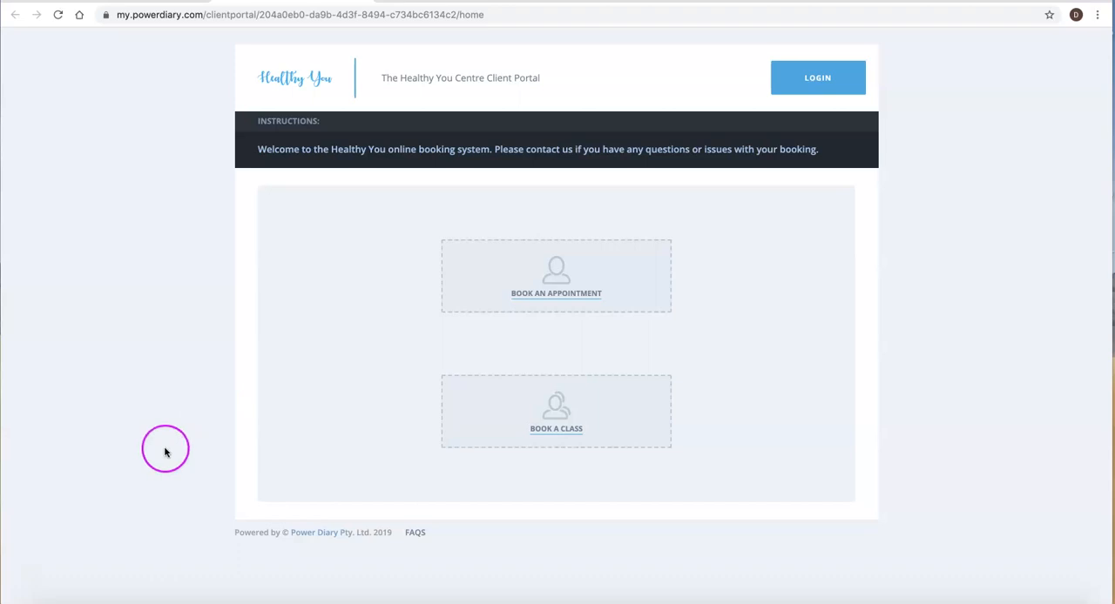